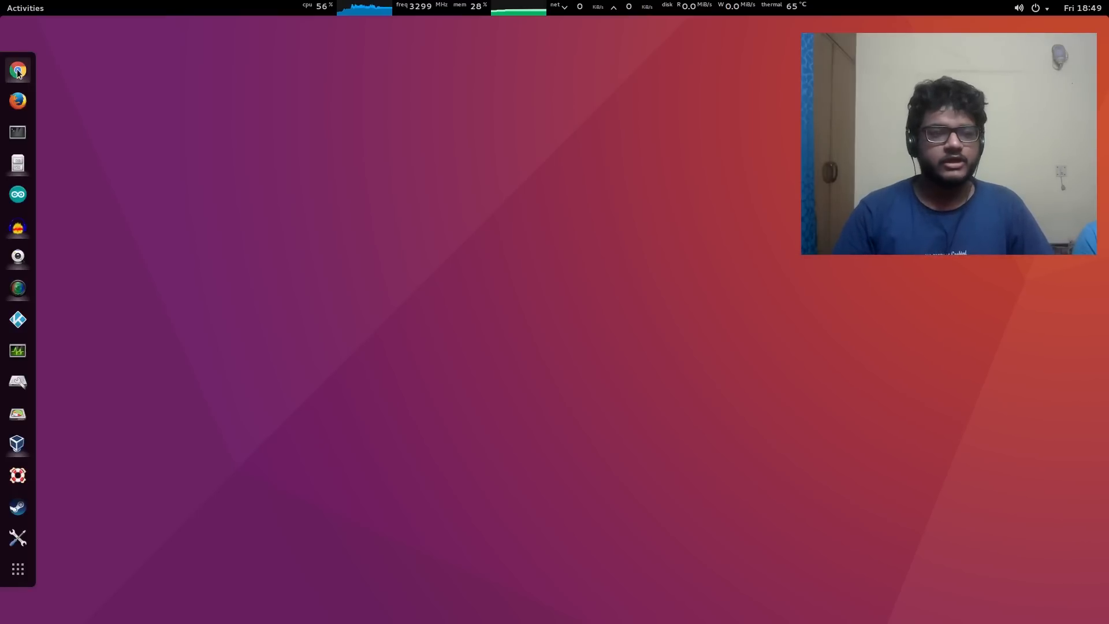
- Launch Google Chrome from the dock to view the MenuetOS.net home page
click(16, 70)
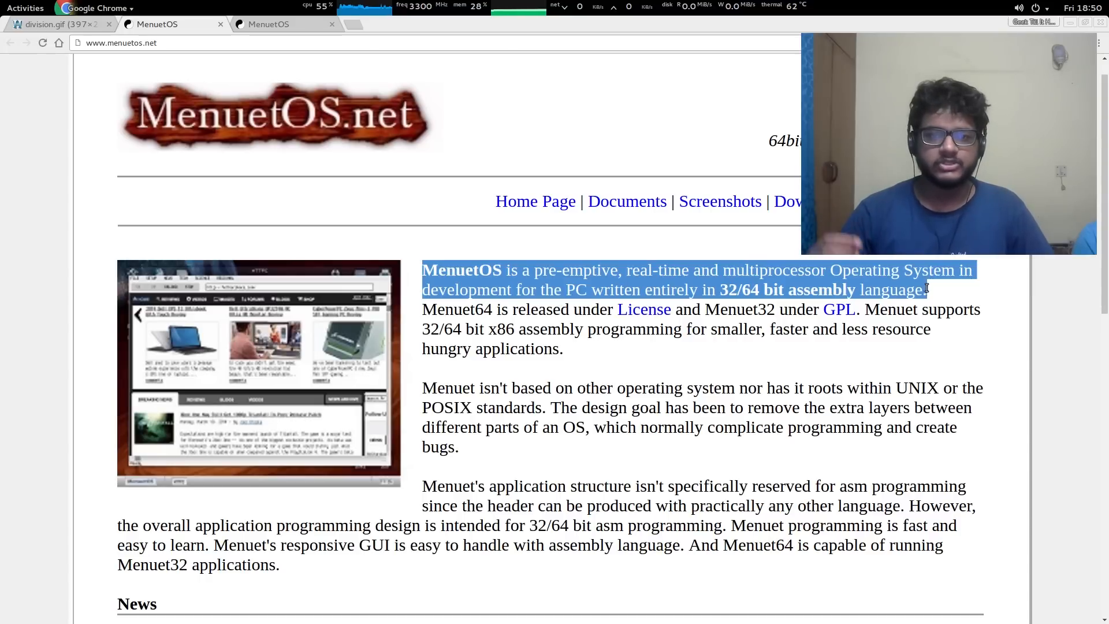
- Switch to the division.gif tab showing the Hex-Rays x86 disassembly image
click(50, 24)
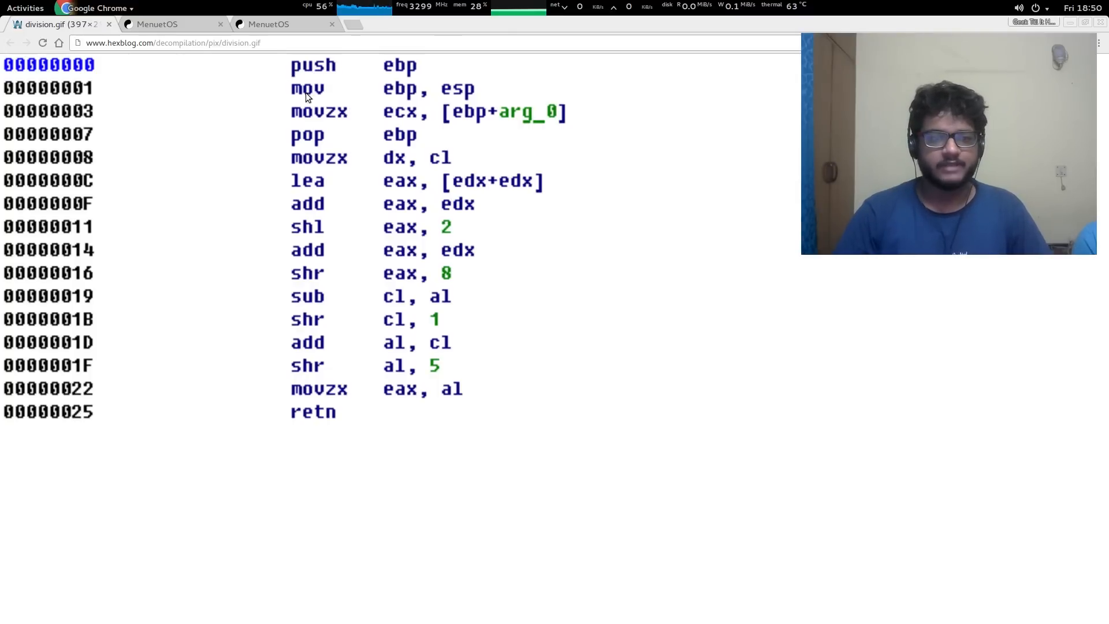
mouse_move(333, 142)
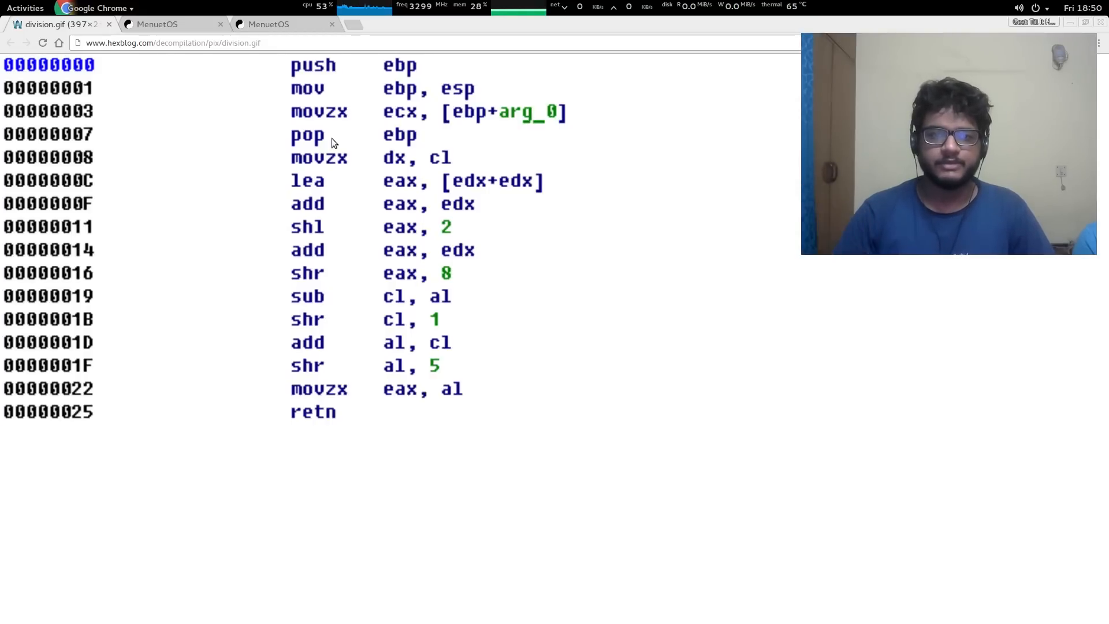
mouse_move(375, 279)
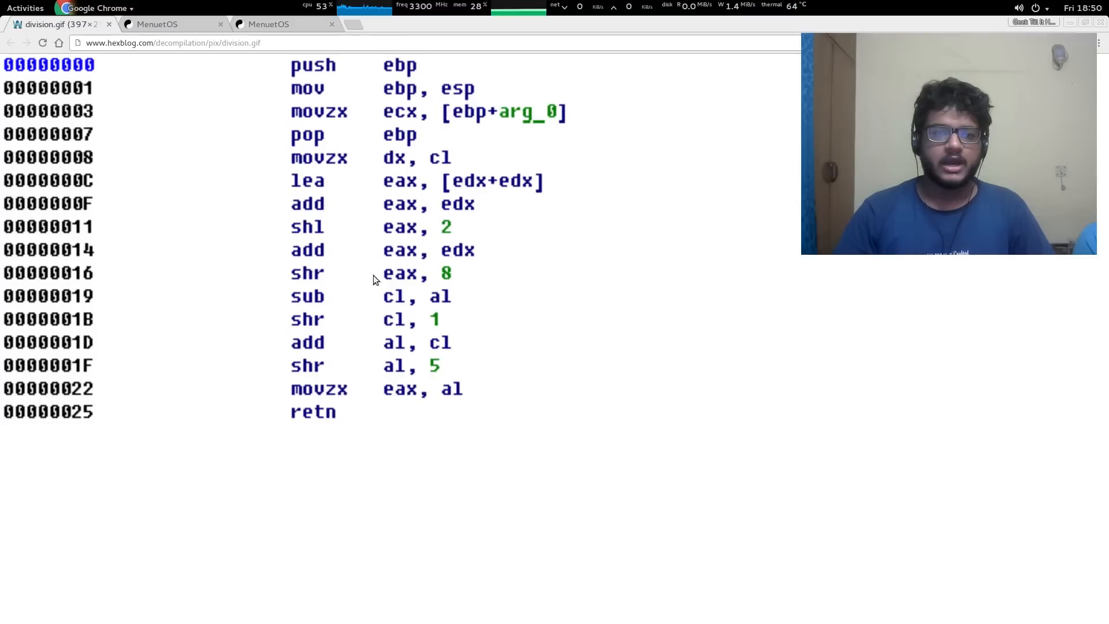
mouse_move(405, 311)
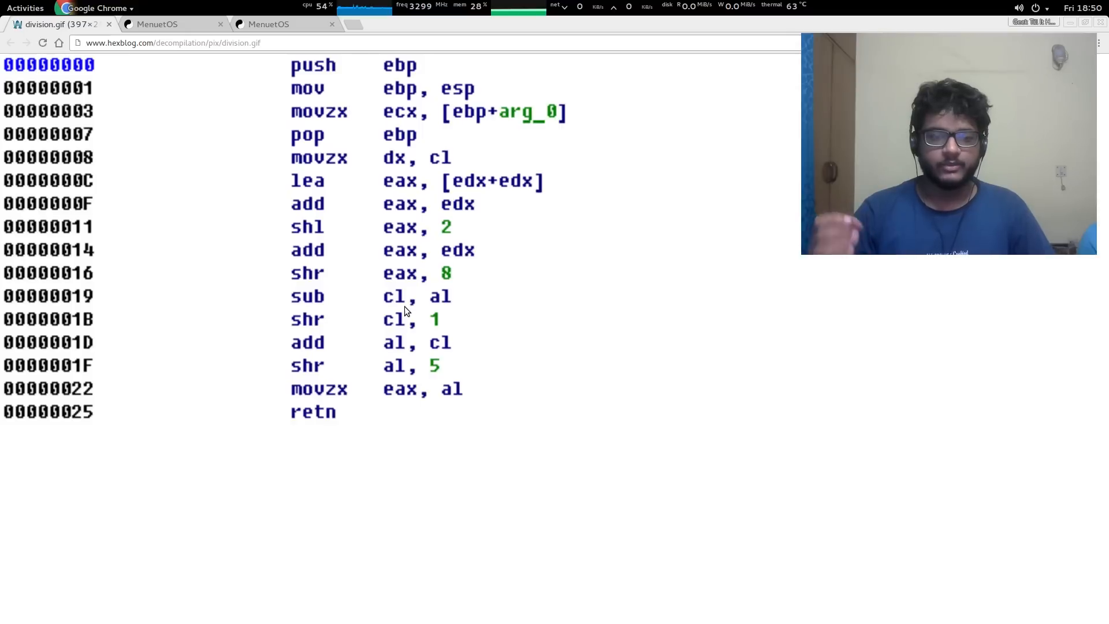
mouse_move(106, 210)
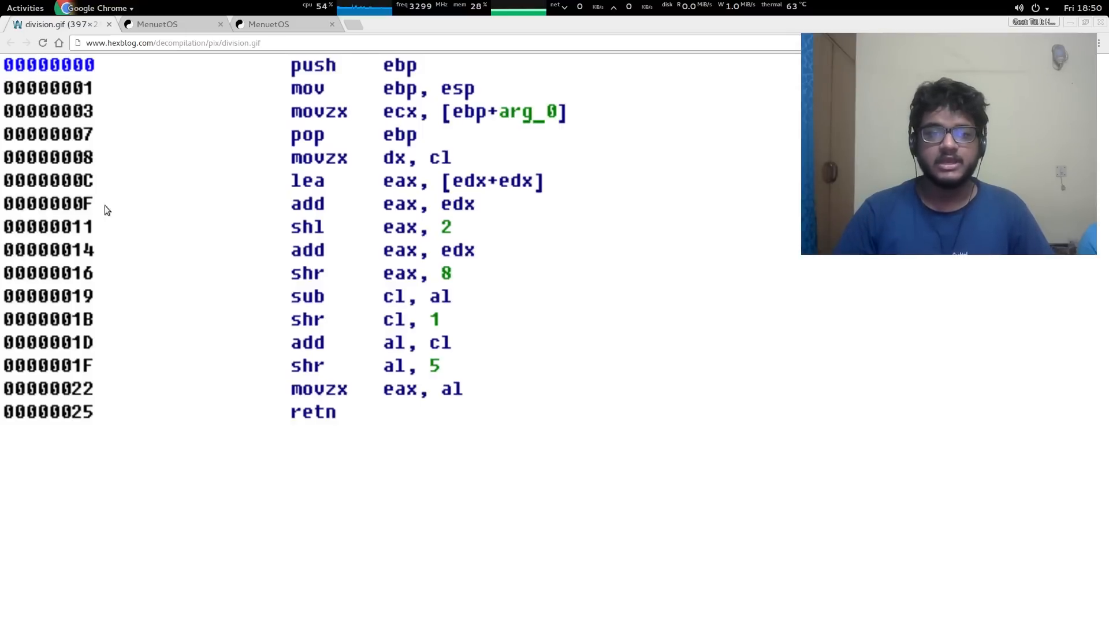
- Return to the MenuetOS.net tab and launch Oracle VM VirtualBox Manager
click(156, 23)
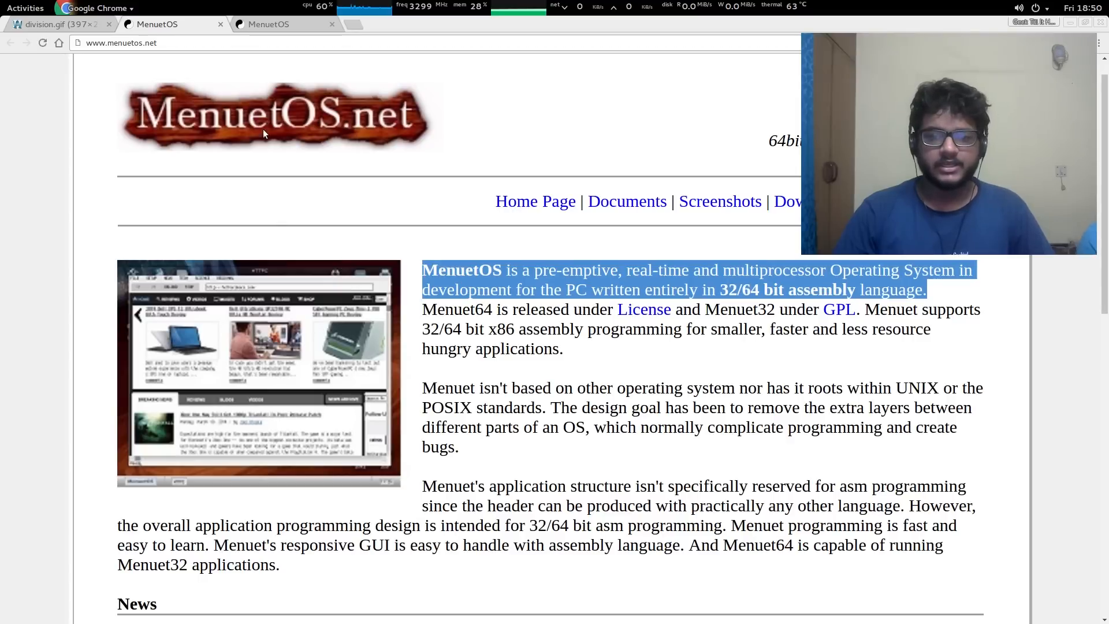
mouse_move(522, 336)
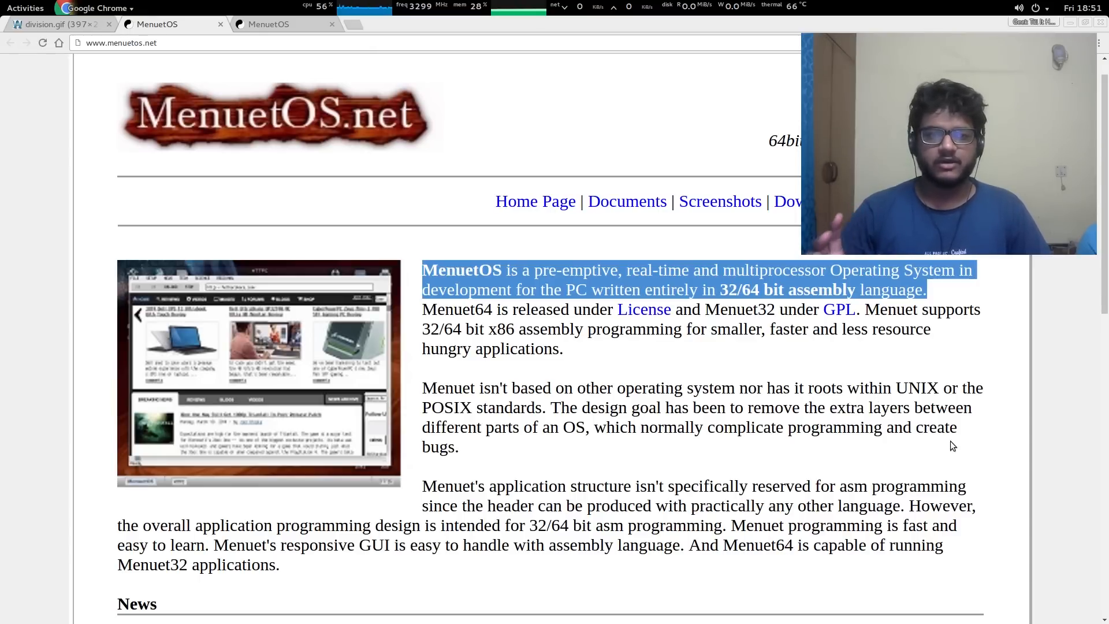
click(25, 8)
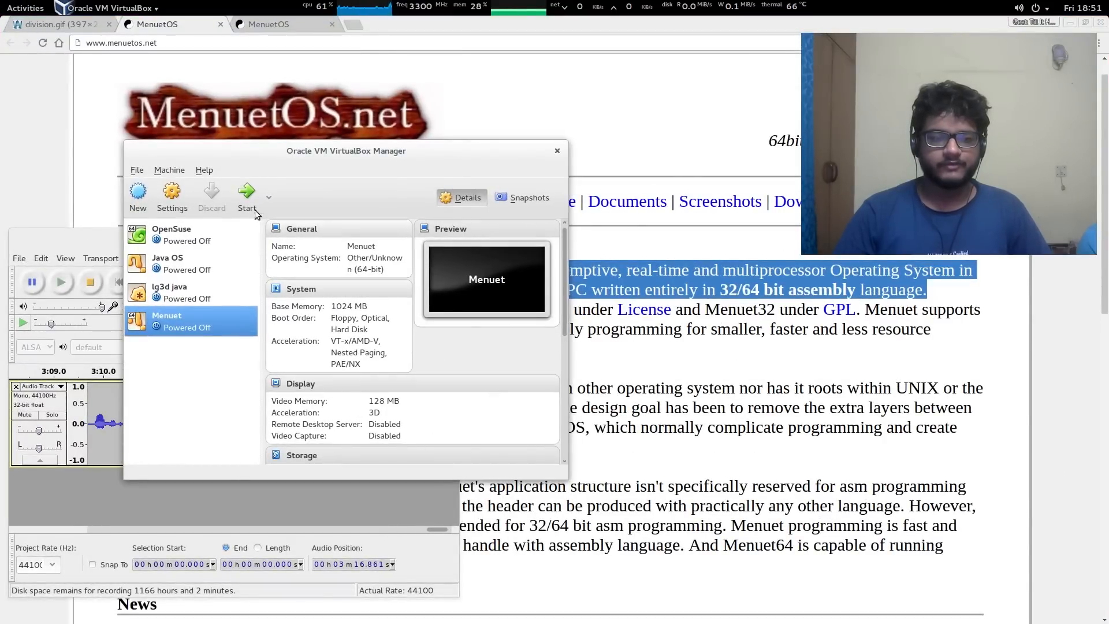
- Start the 64-bit Menuet virtual machine
click(246, 196)
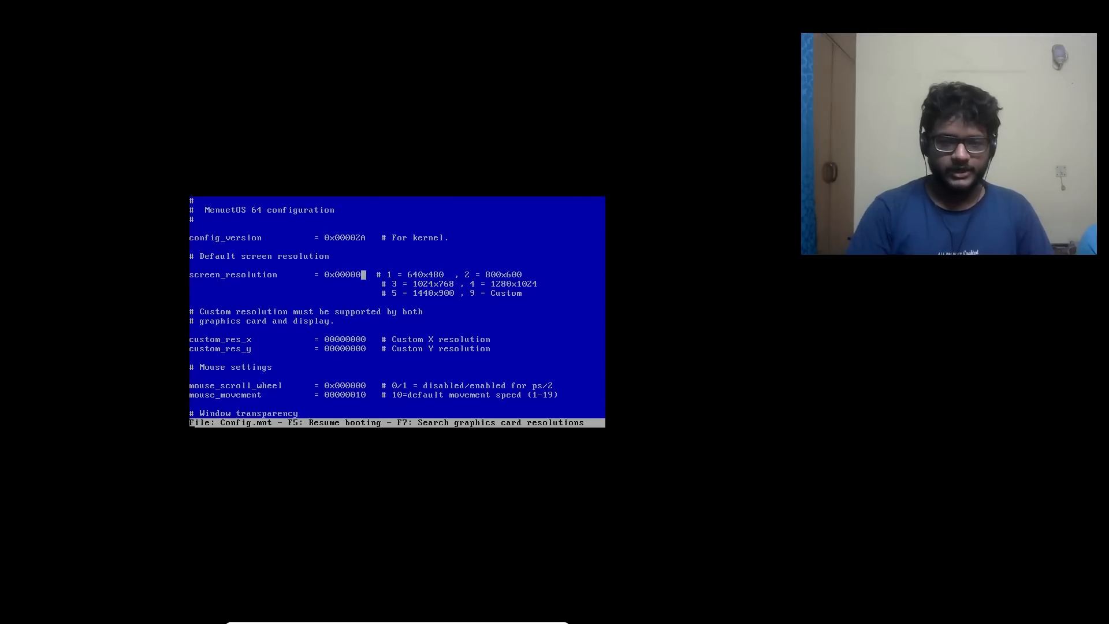
- Enter 9 (Custom) for screen_resolution and resume booting with F5
text(9)
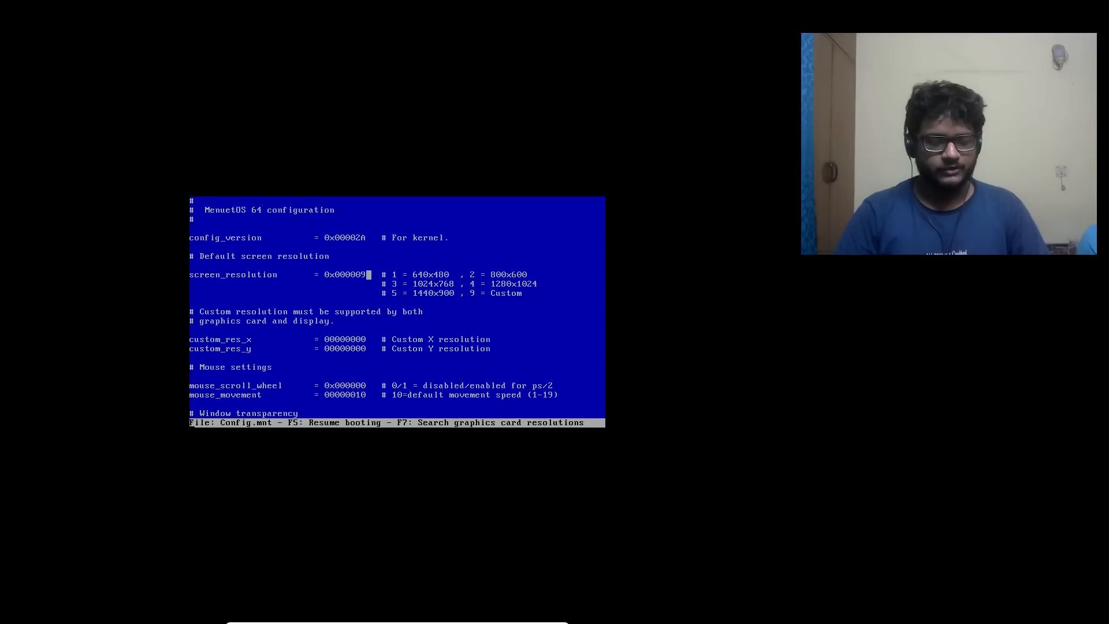
key(f5)
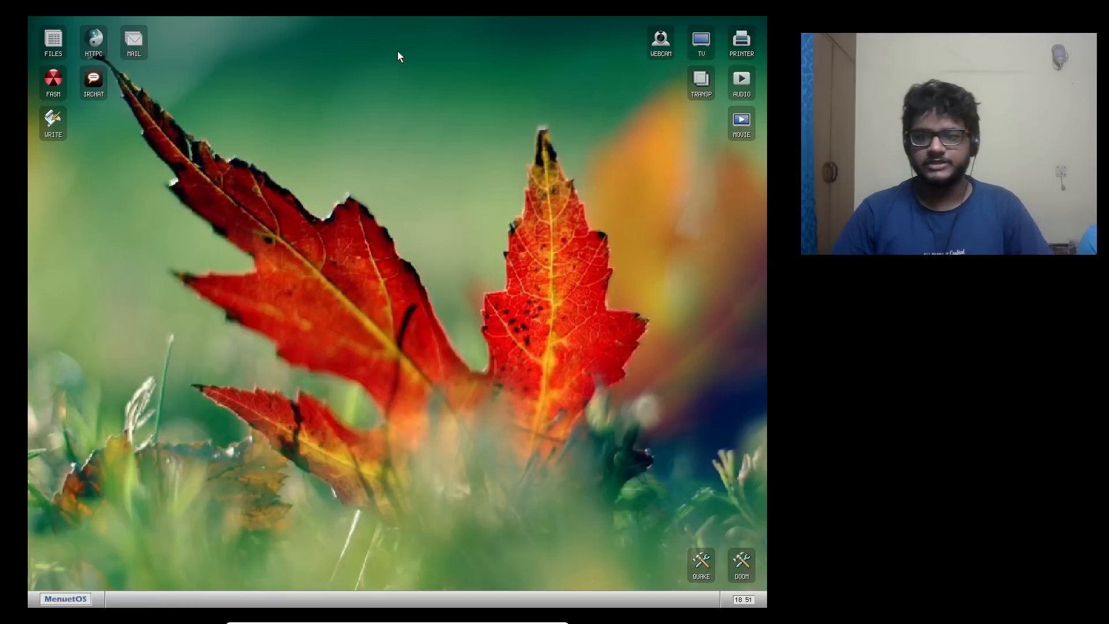
mouse_move(164, 302)
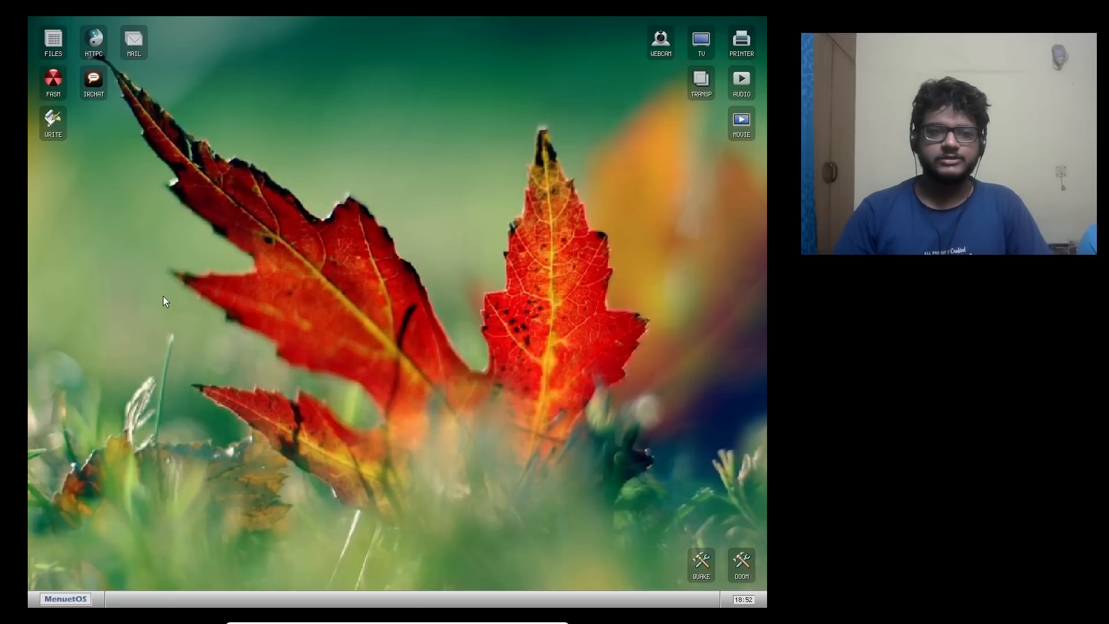
mouse_move(523, 558)
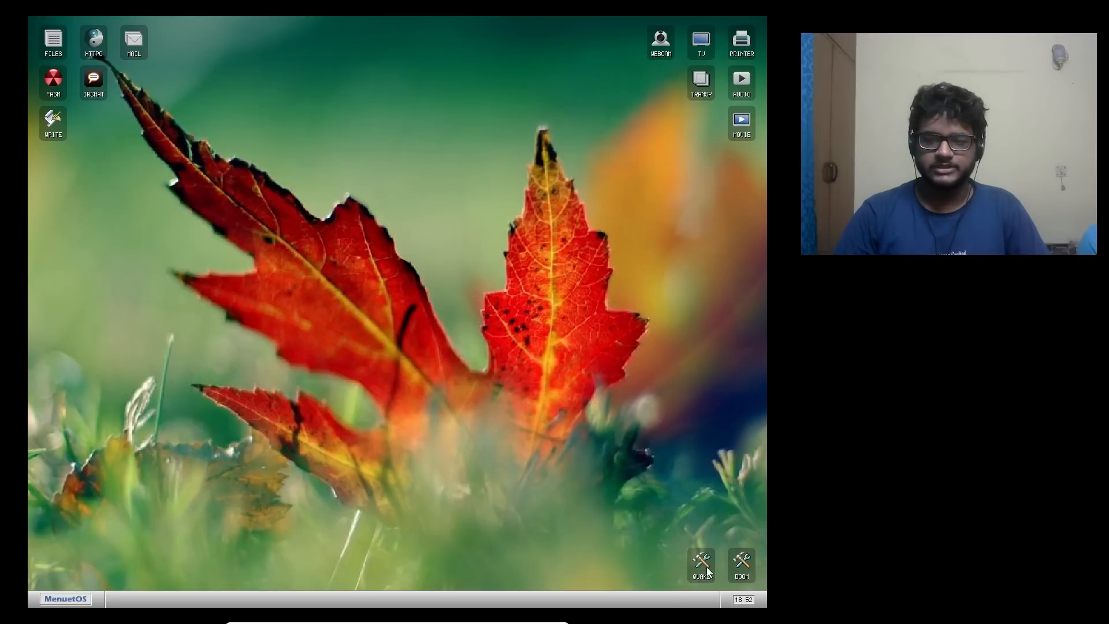
mouse_move(666, 66)
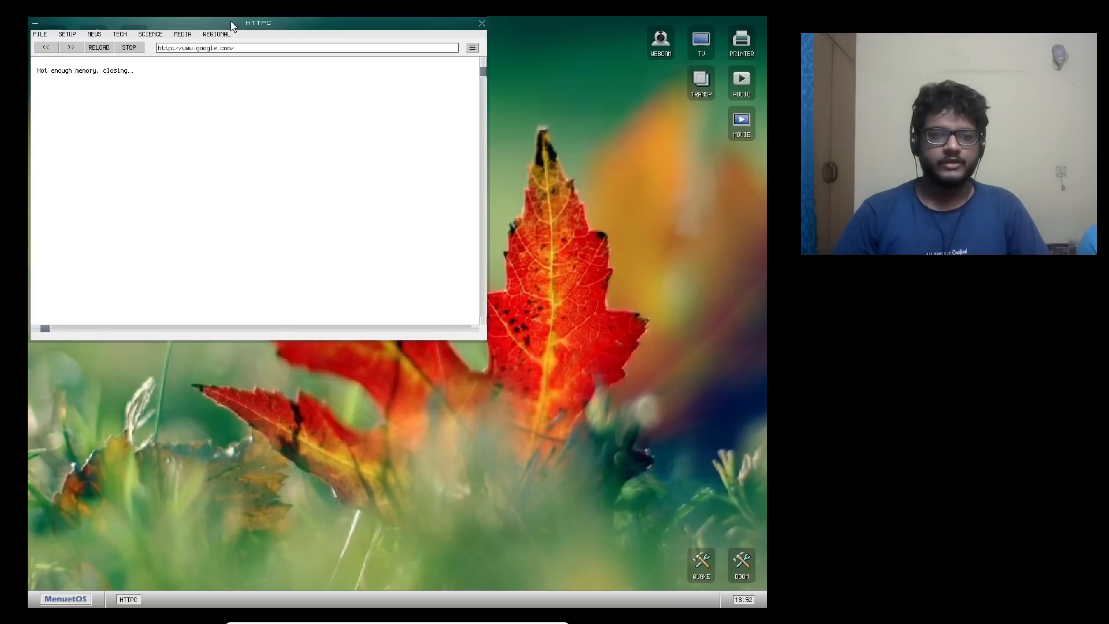
- Close HTTPC, relaunch it twice, and close each out-of-memory window
click(481, 22)
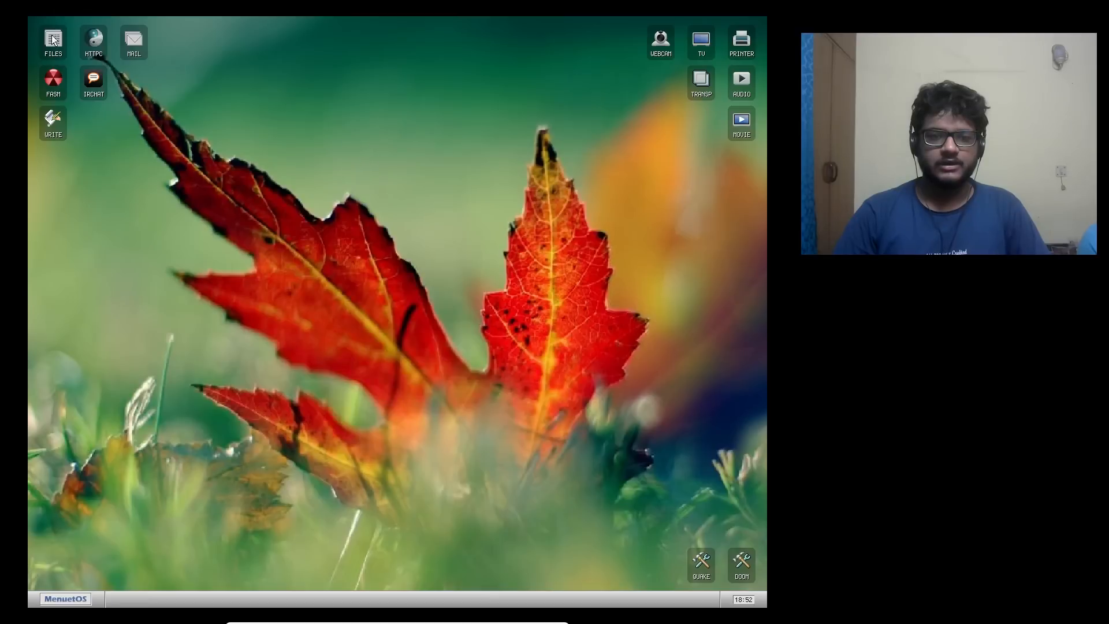
double_click(94, 38)
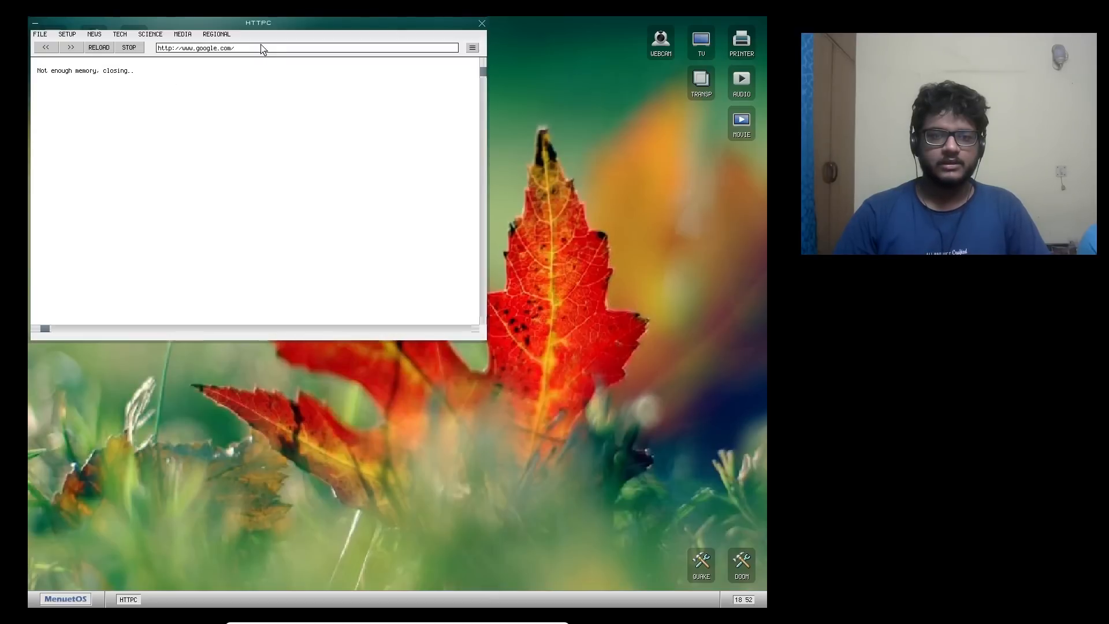
click(482, 23)
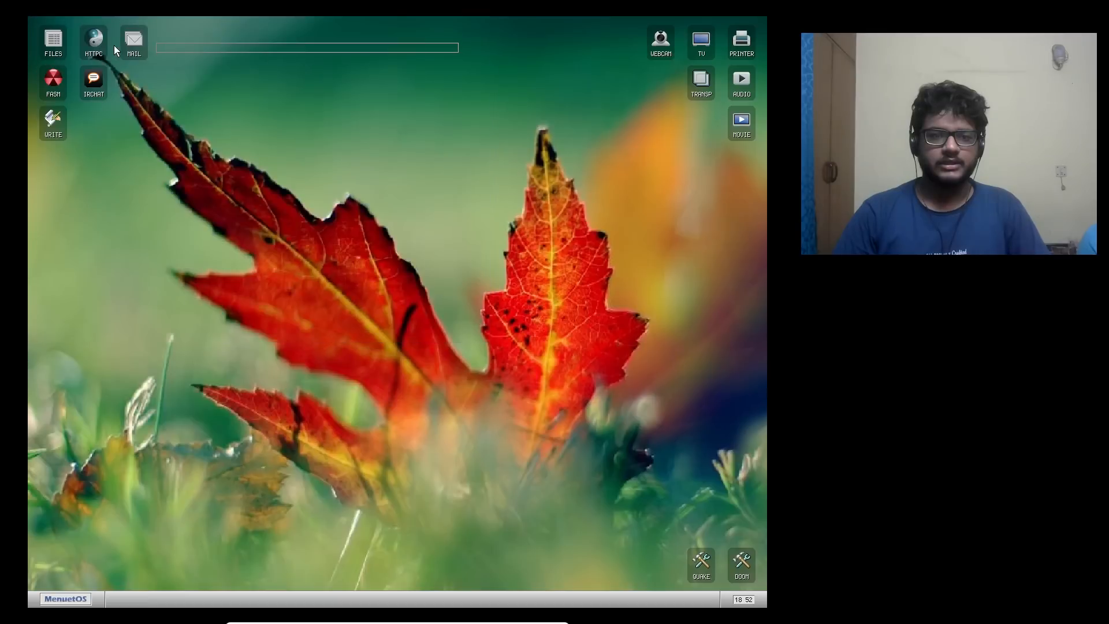
click(93, 38)
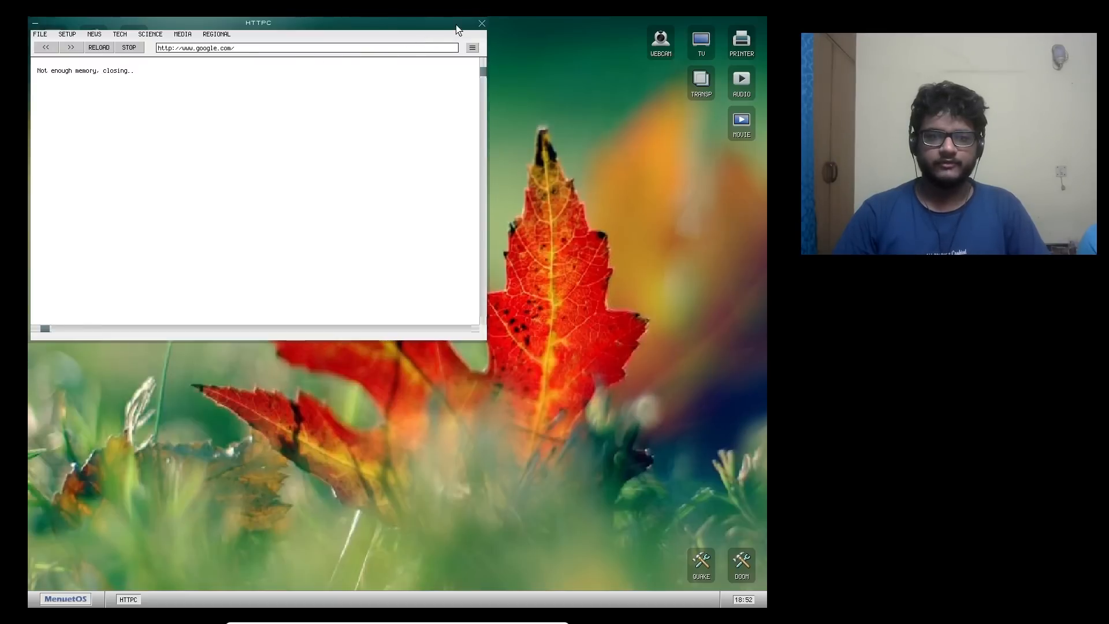
click(481, 23)
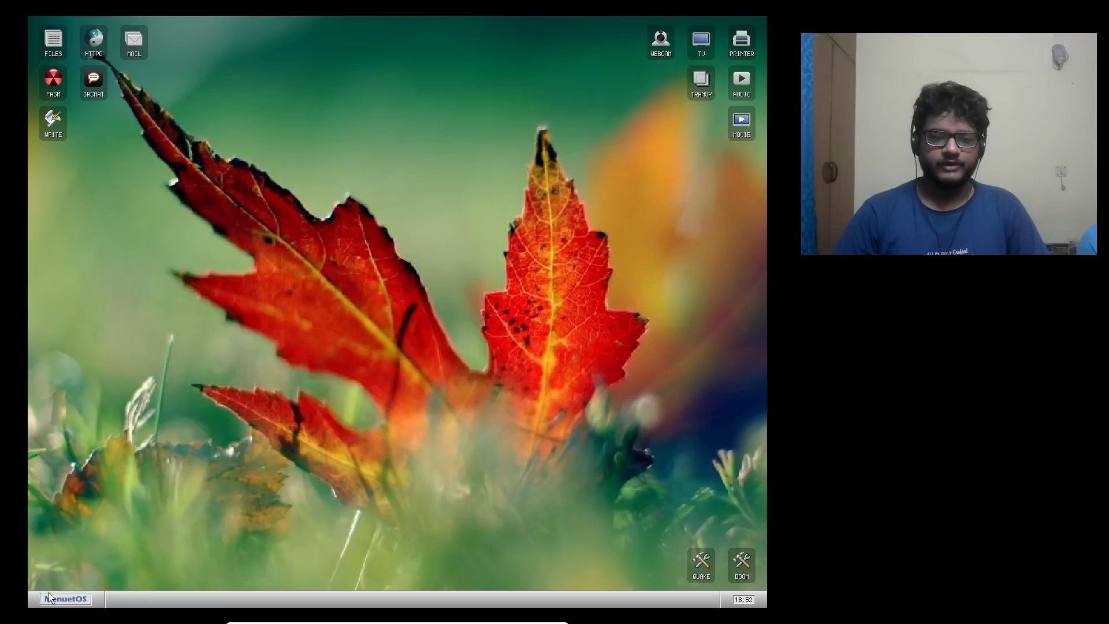
- Open the MenuetOS taskbar menu, dismiss and reopen it, then show the SYSTEM submenu
click(65, 598)
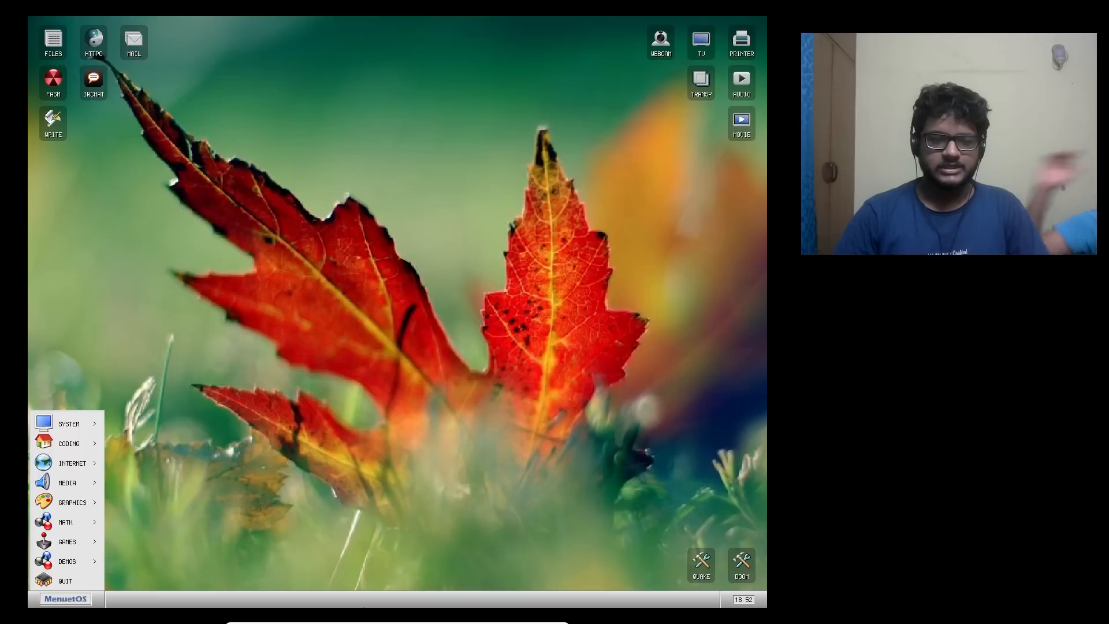
mouse_move(372, 585)
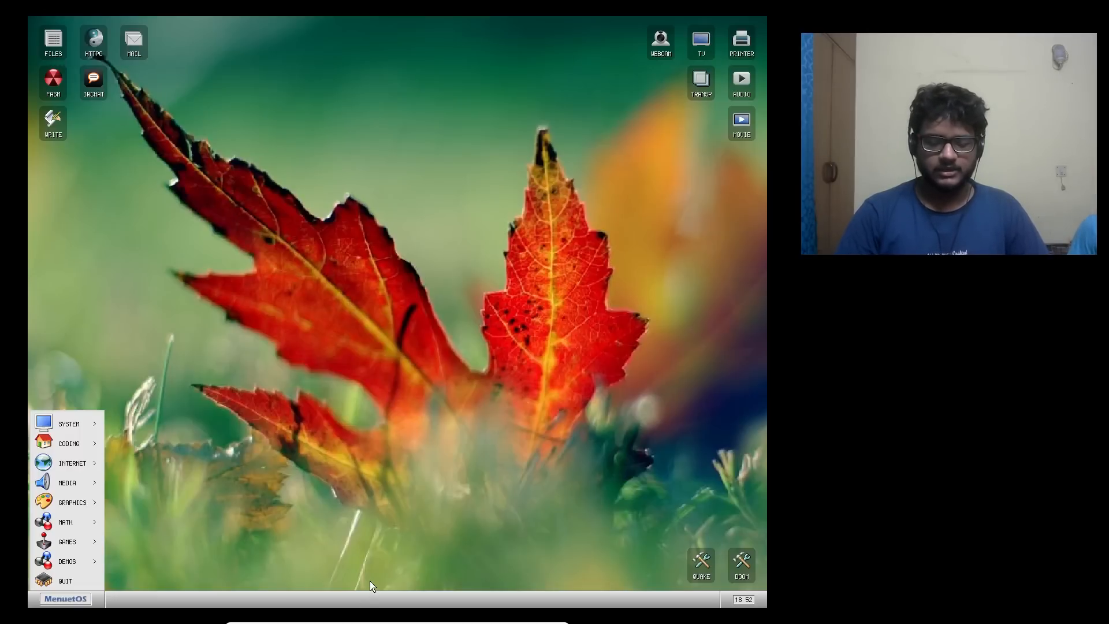
click(93, 41)
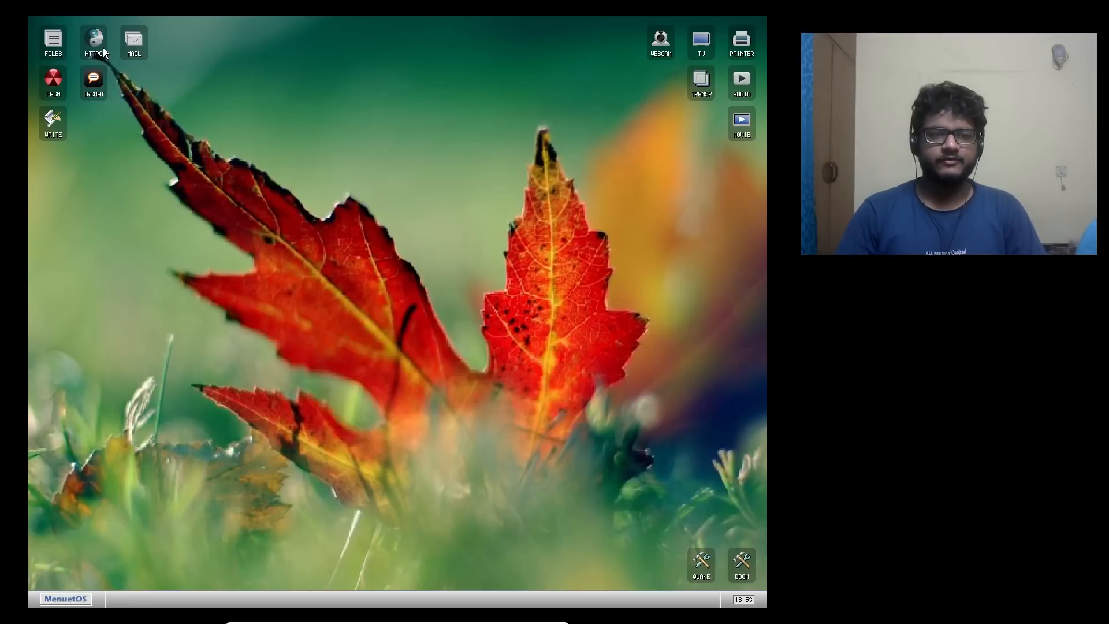
mouse_move(282, 128)
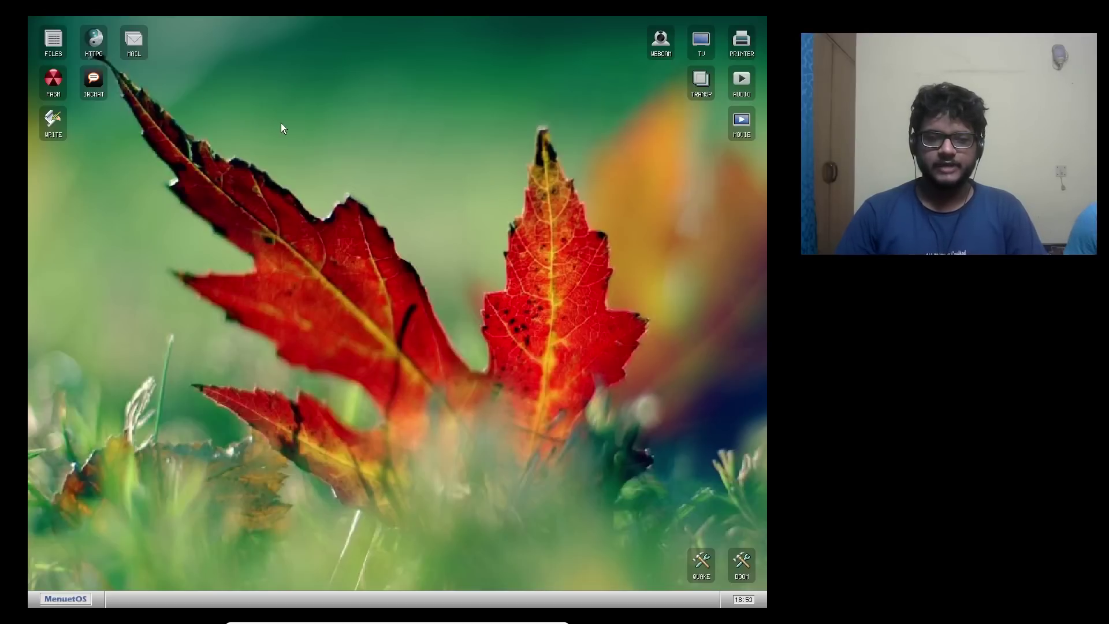
mouse_move(185, 299)
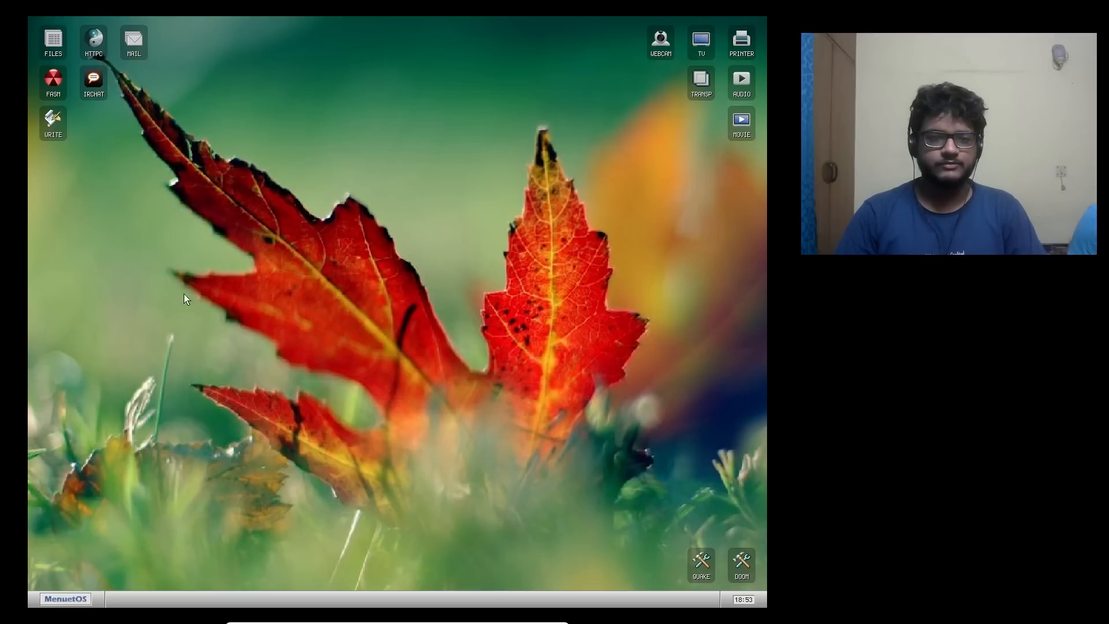
click(64, 598)
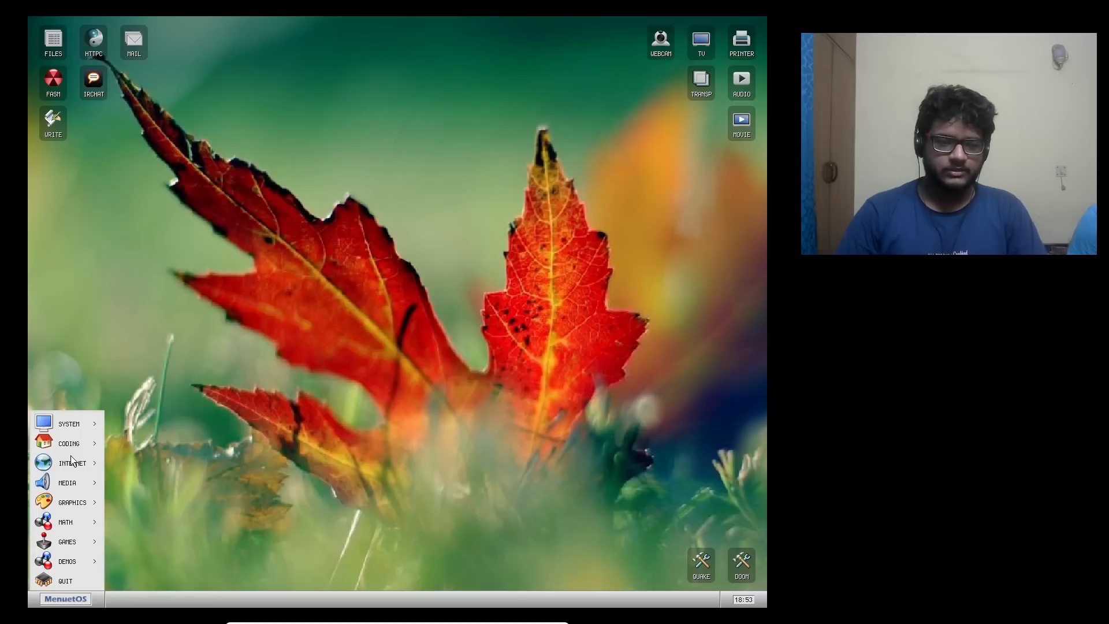
click(69, 423)
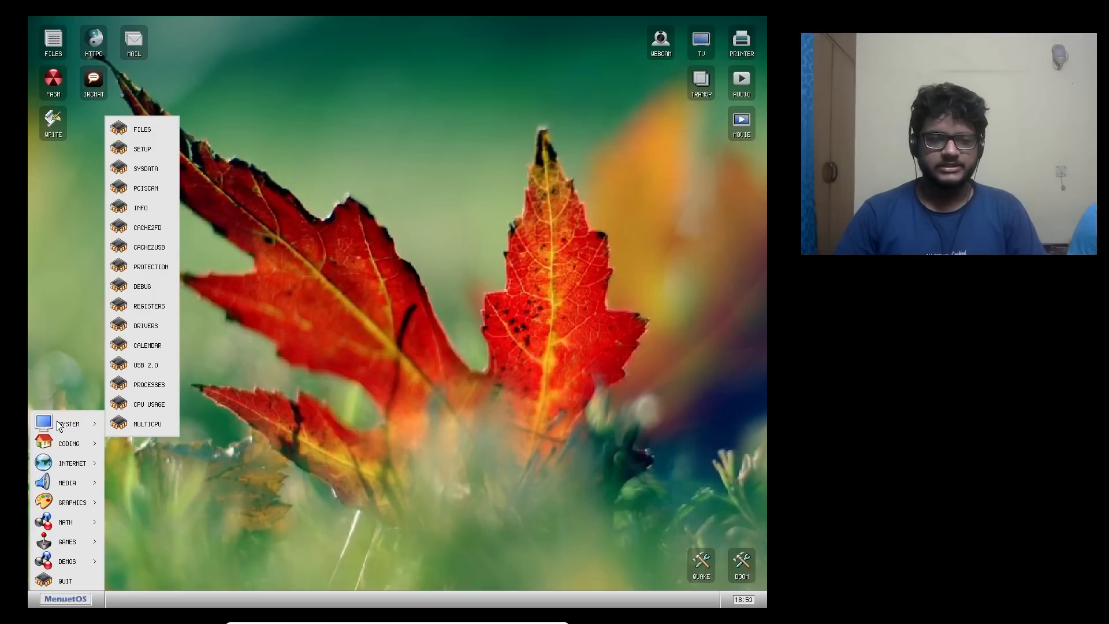
- Launch CPU USAGE and REGISTERS from the SYSTEM submenu
click(148, 403)
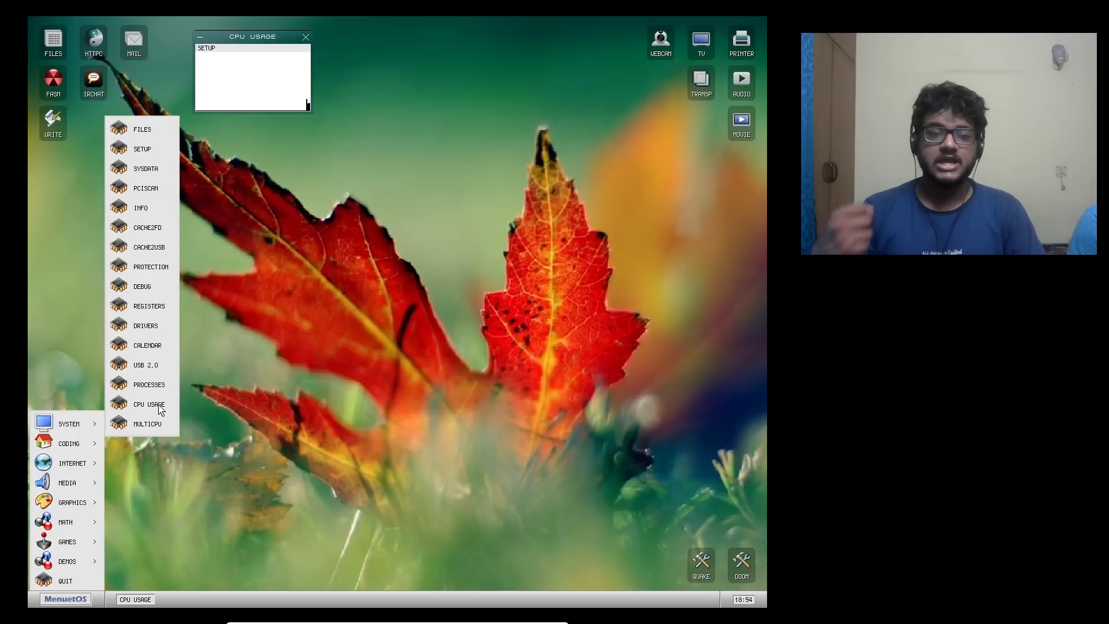
mouse_move(136, 372)
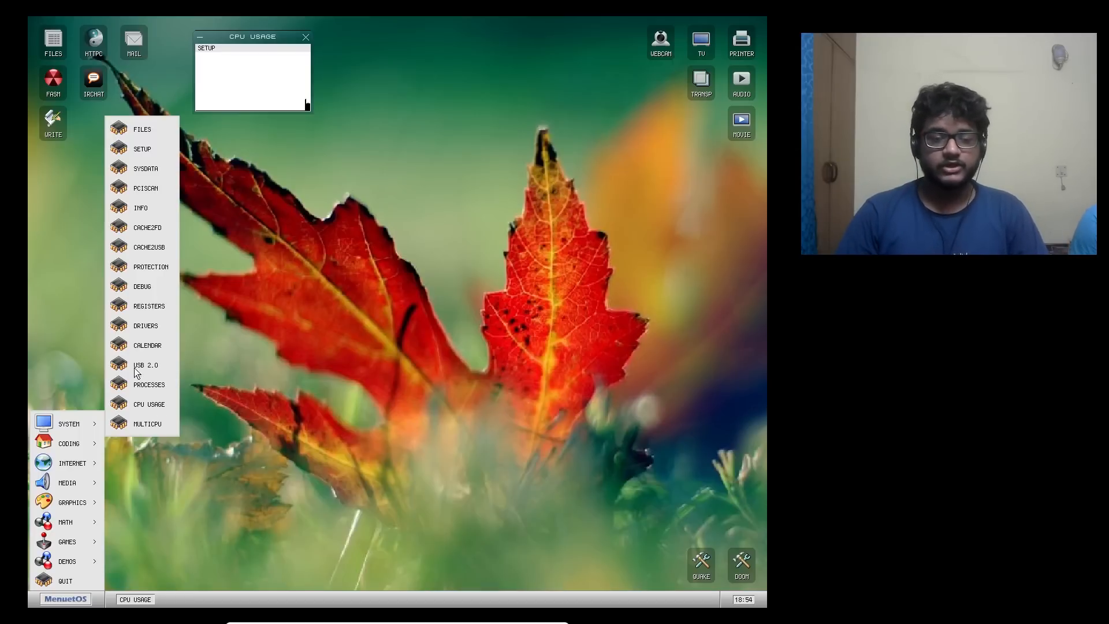
click(149, 306)
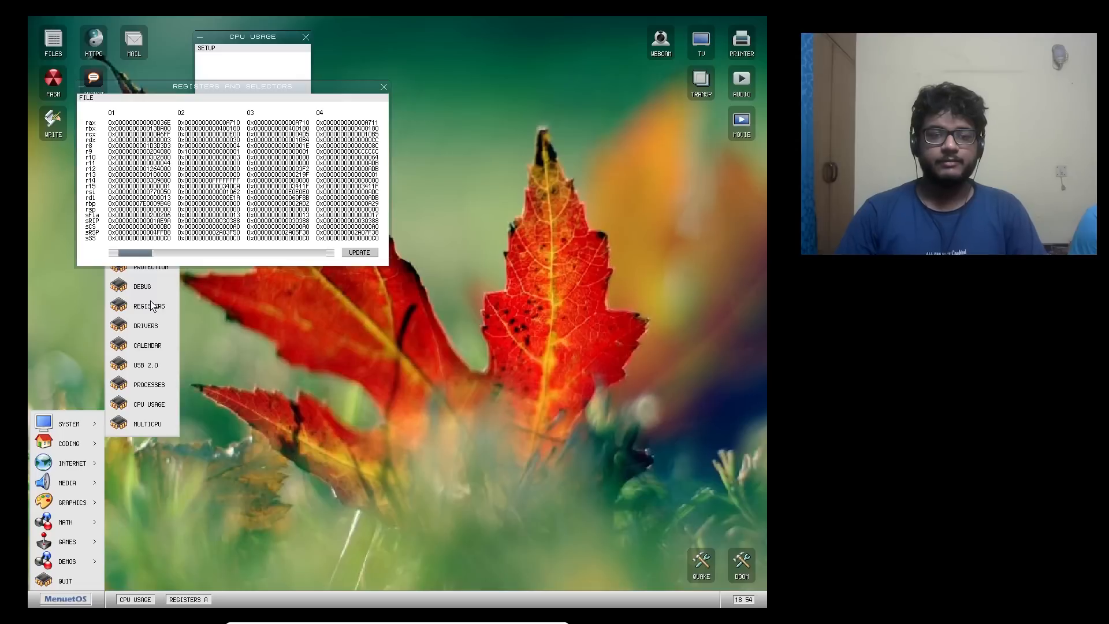
- Scroll the register view across to columns 08–11, then close the Registers and Selectors window
click(359, 253)
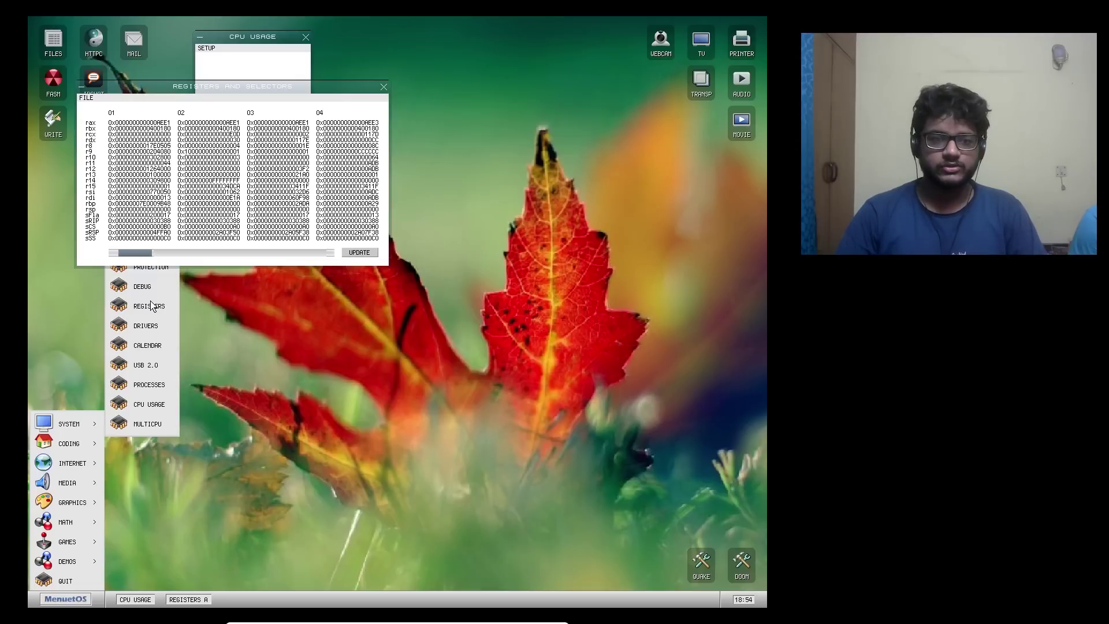
click(360, 252)
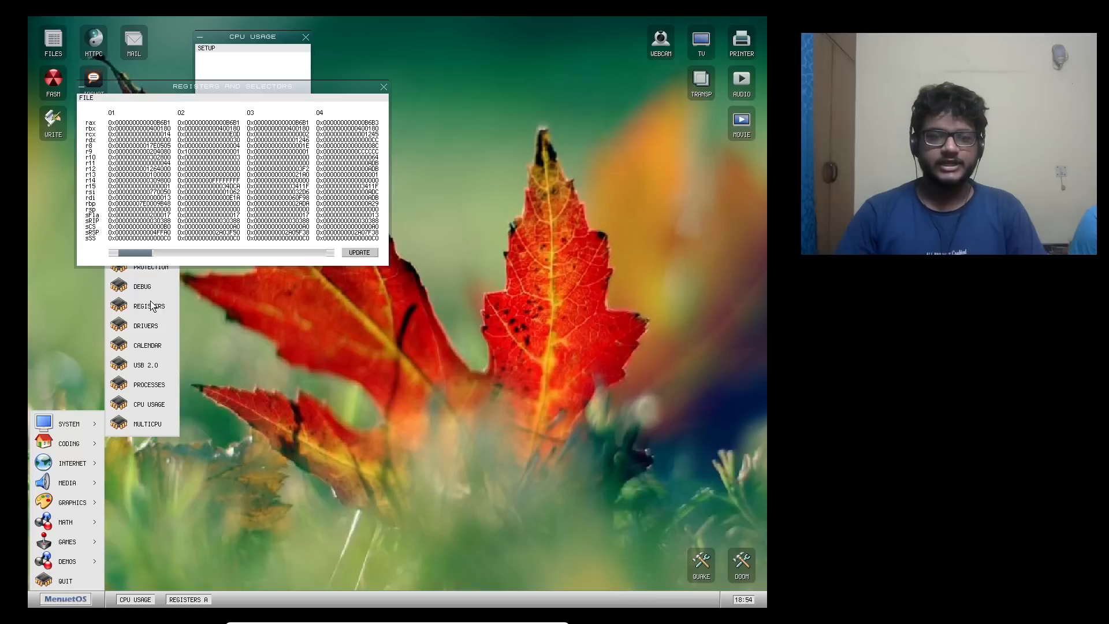
click(359, 252)
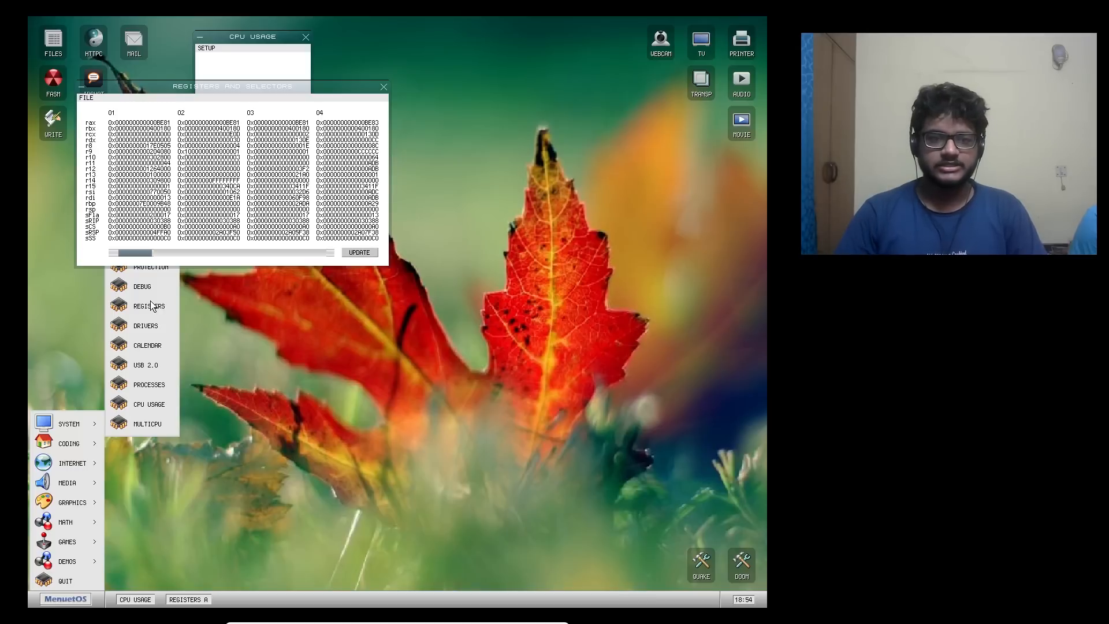
click(360, 253)
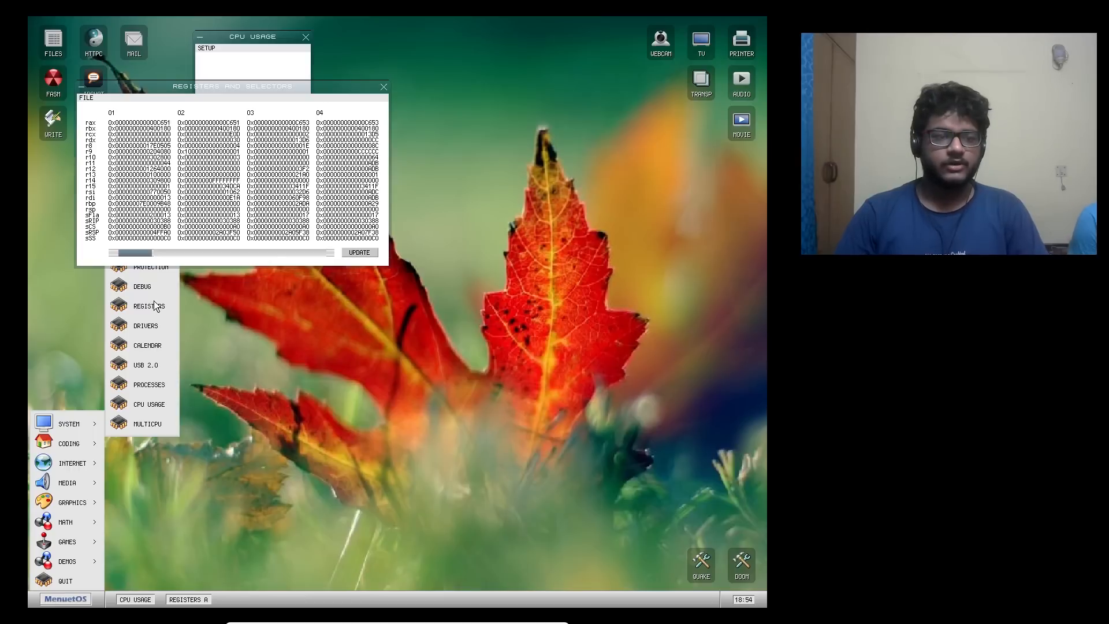
click(359, 252)
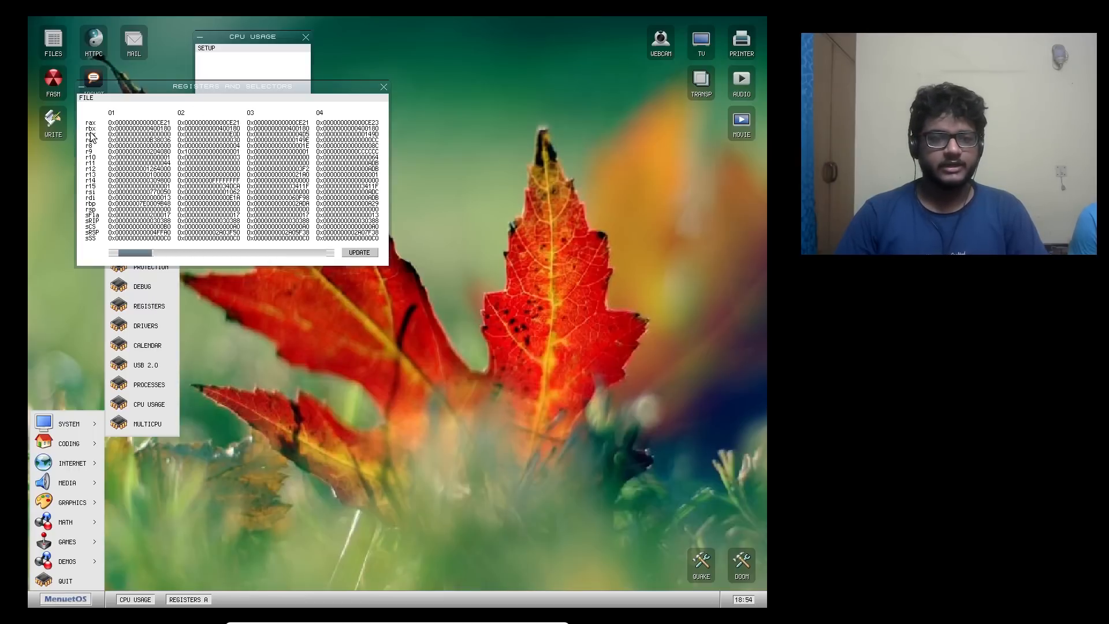
click(359, 252)
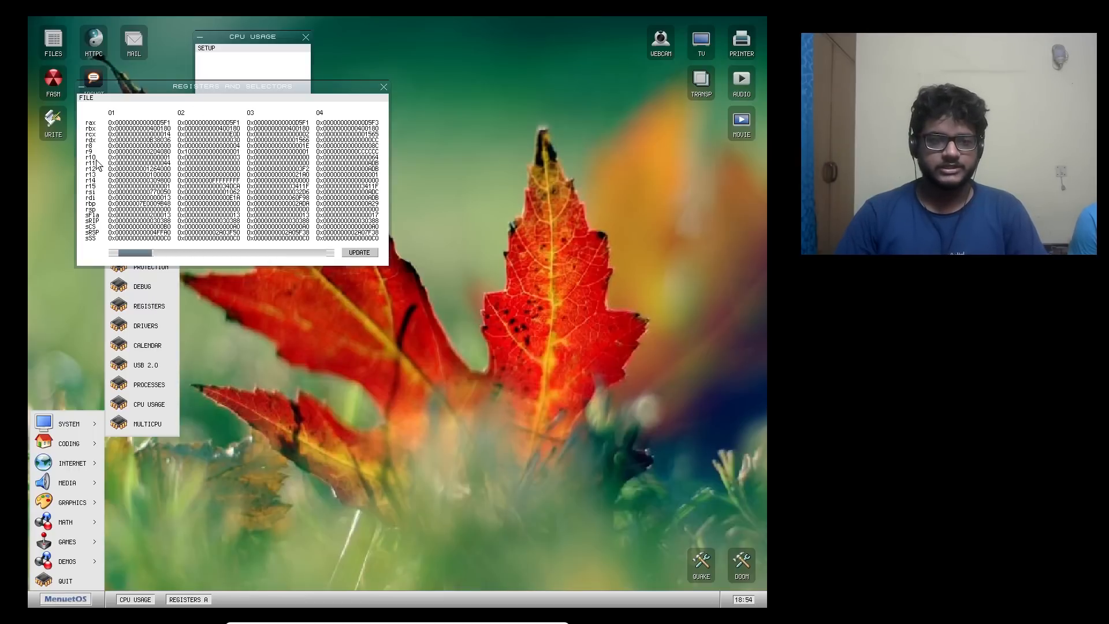
click(359, 252)
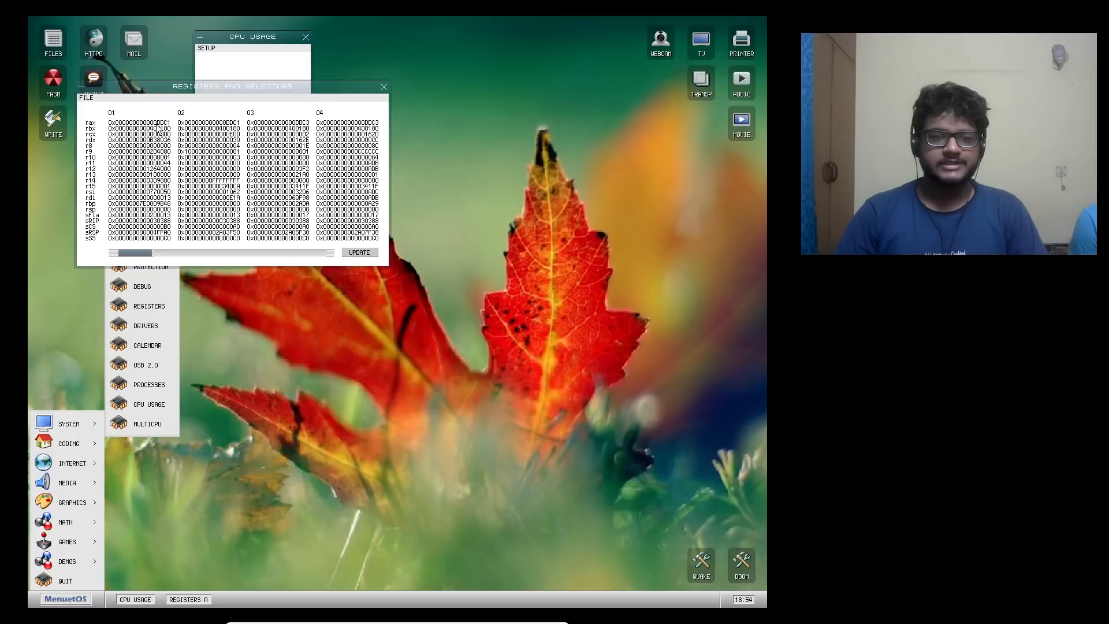
click(359, 252)
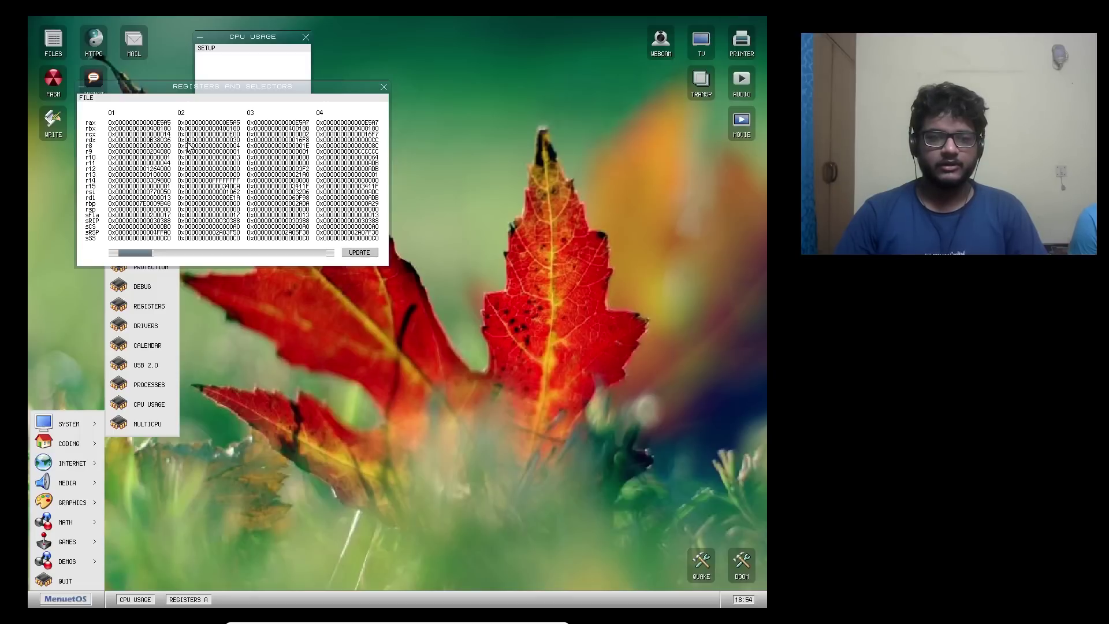
click(359, 253)
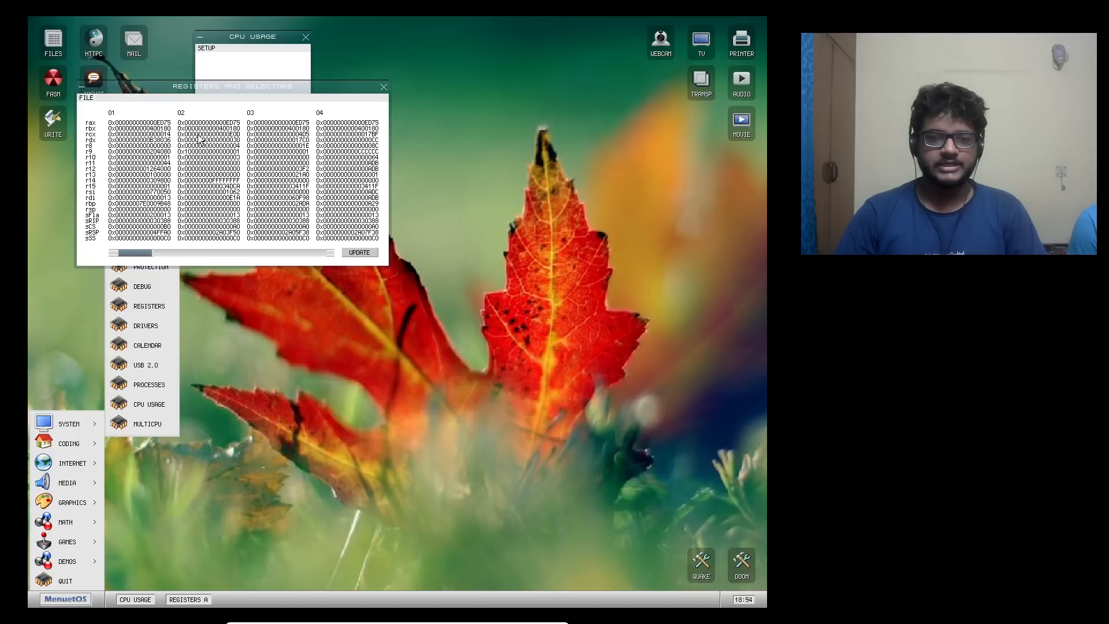
click(359, 253)
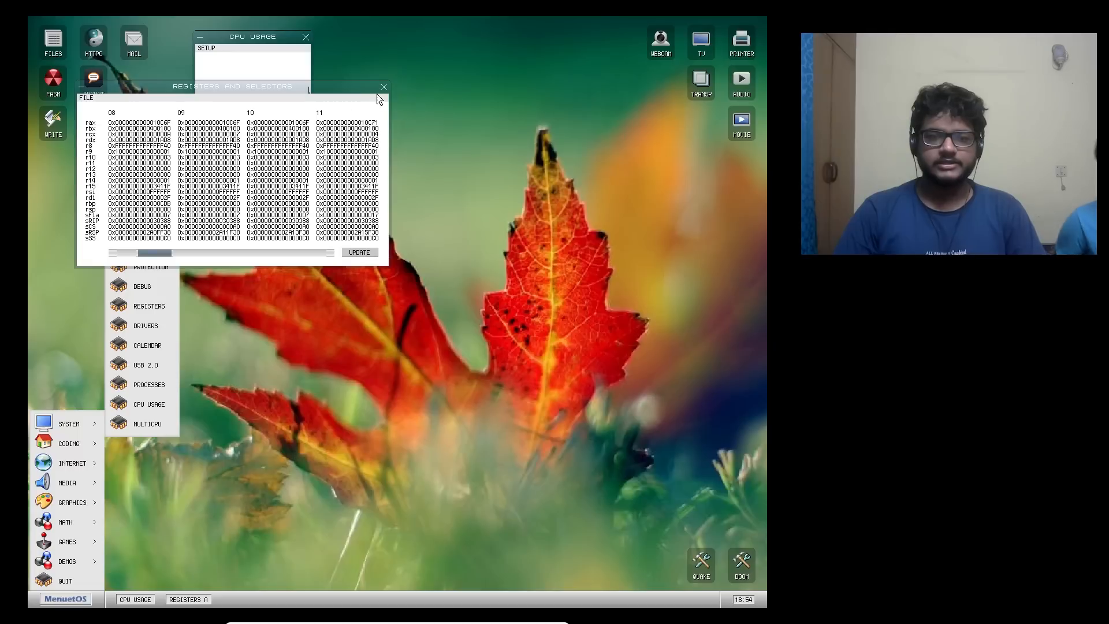
click(359, 252)
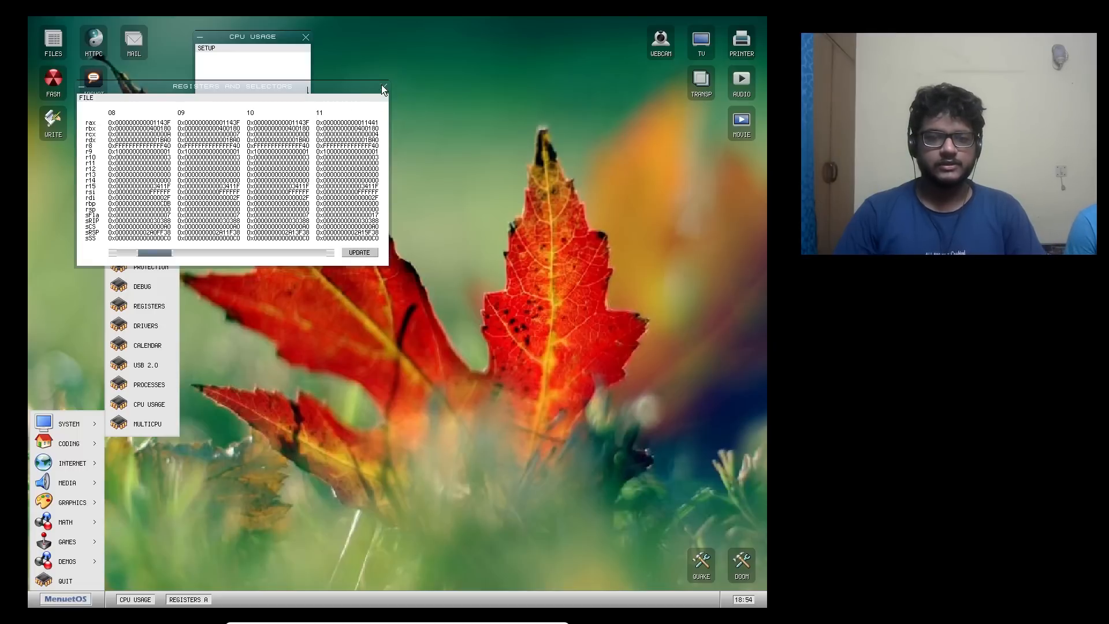
click(359, 252)
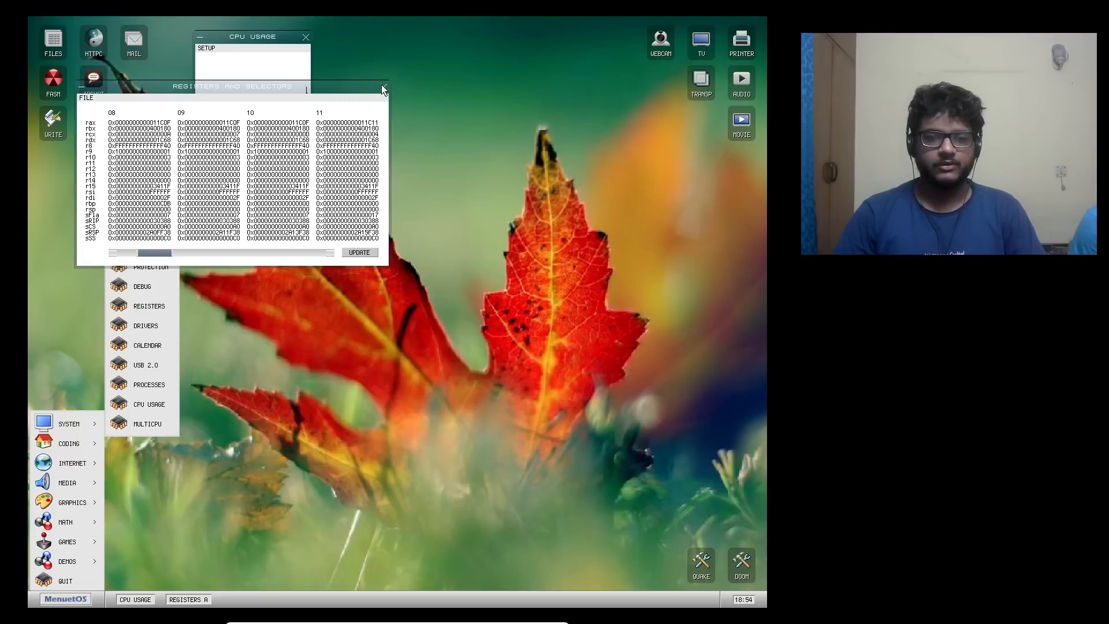
click(384, 87)
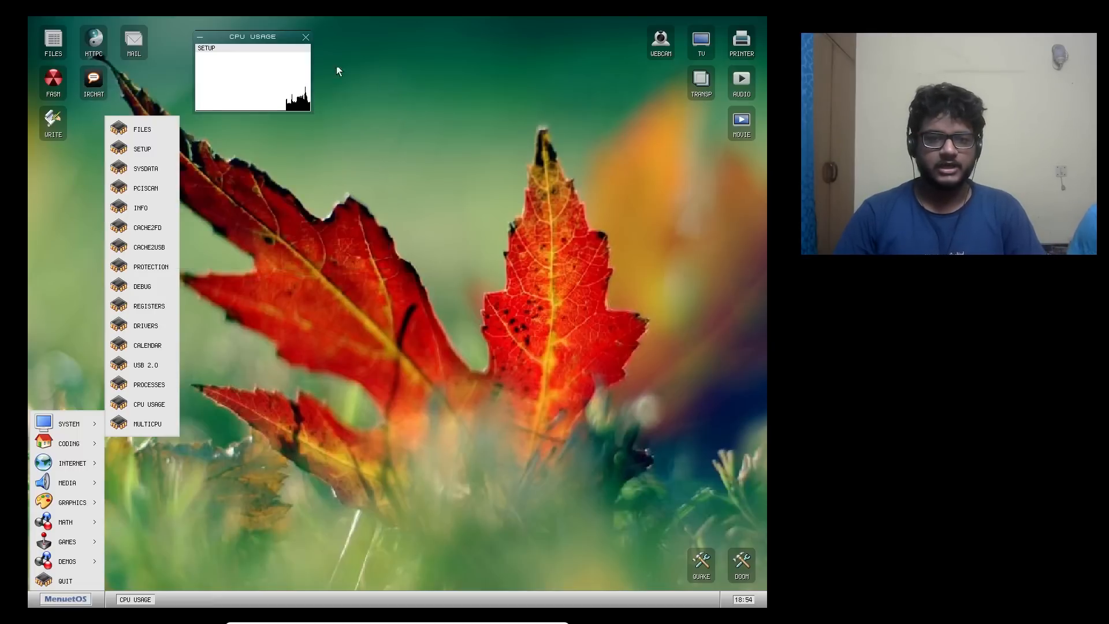
- Close CPU Usage, sketch a freehand black line in Draw, then close Draw
click(305, 36)
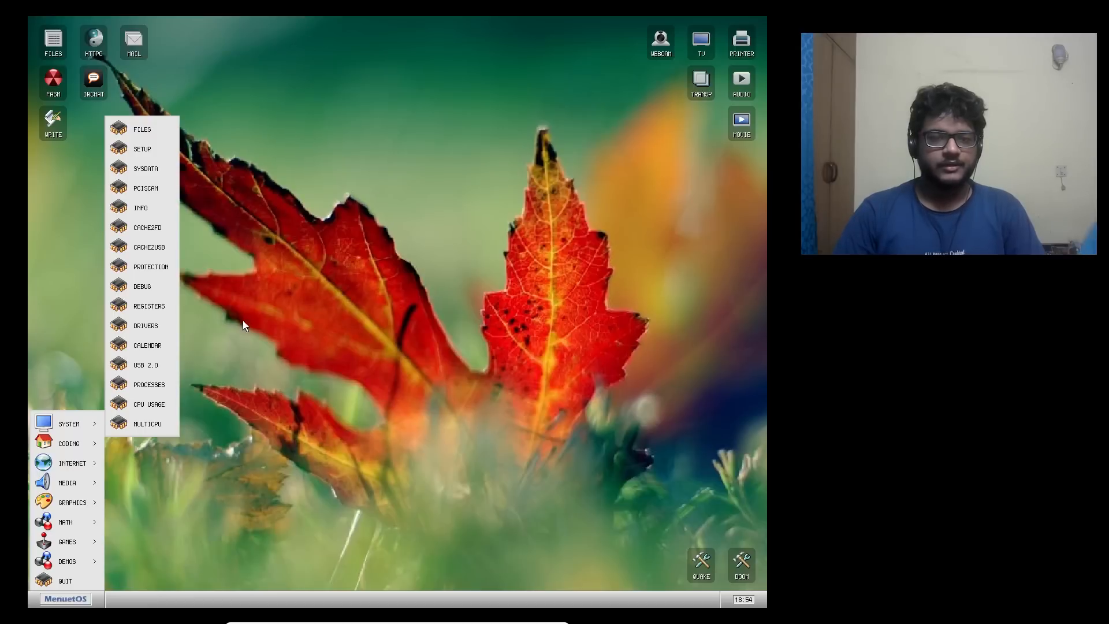
mouse_move(57, 491)
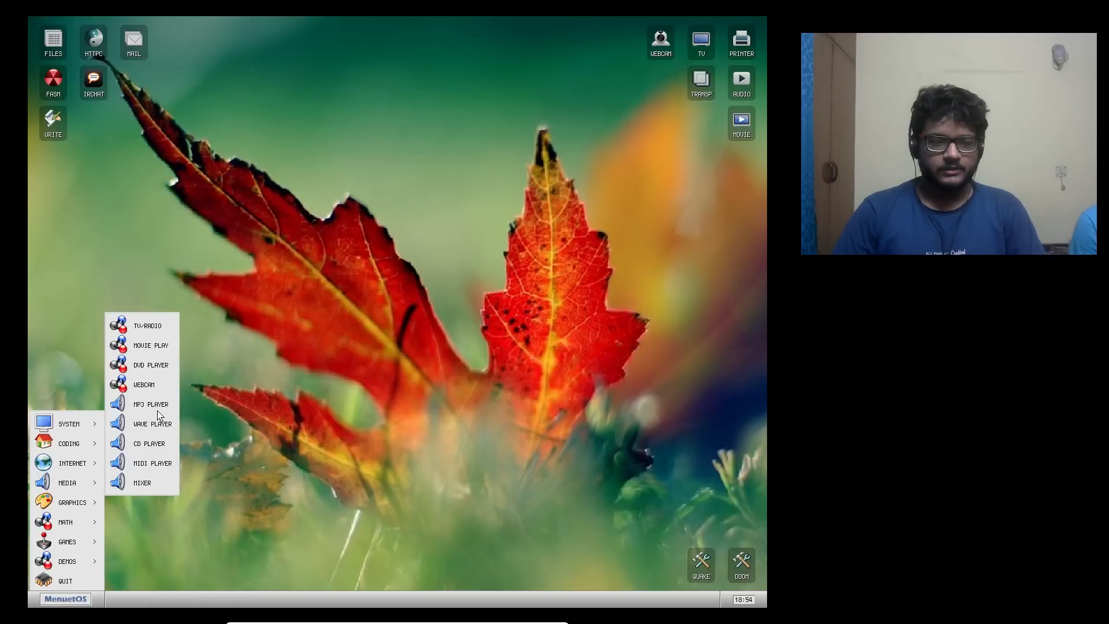
mouse_move(144, 418)
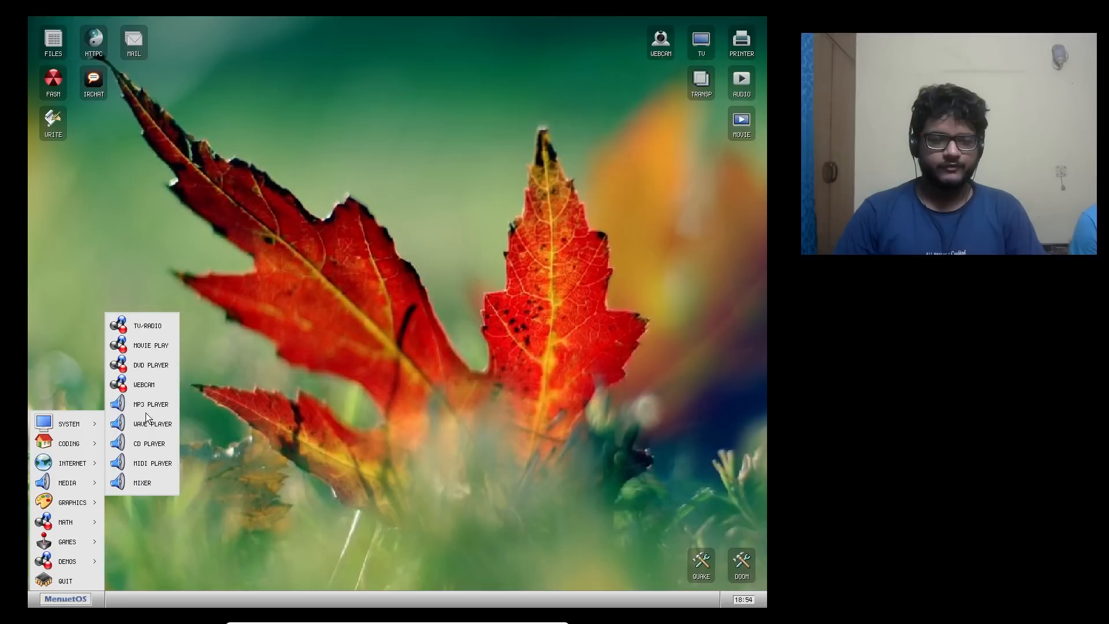
mouse_move(97, 484)
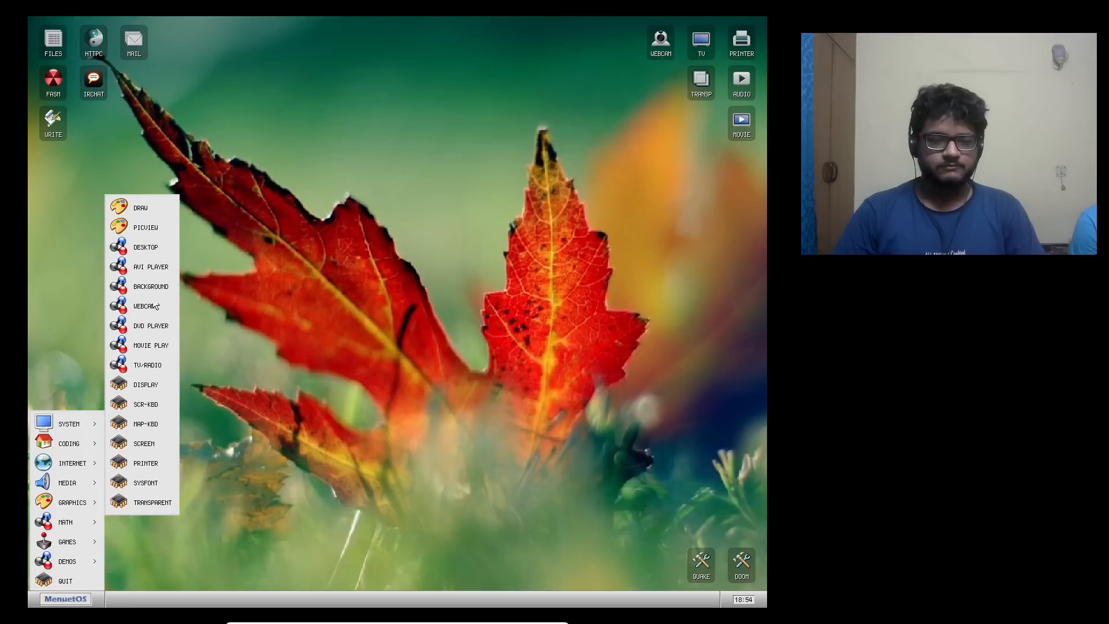
click(139, 207)
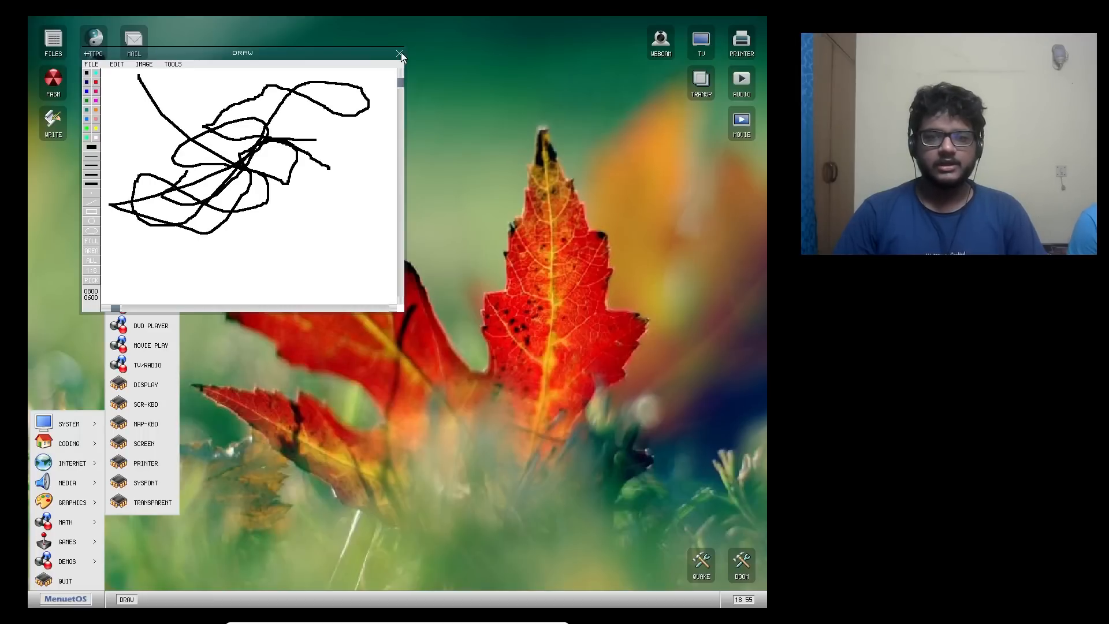
click(401, 54)
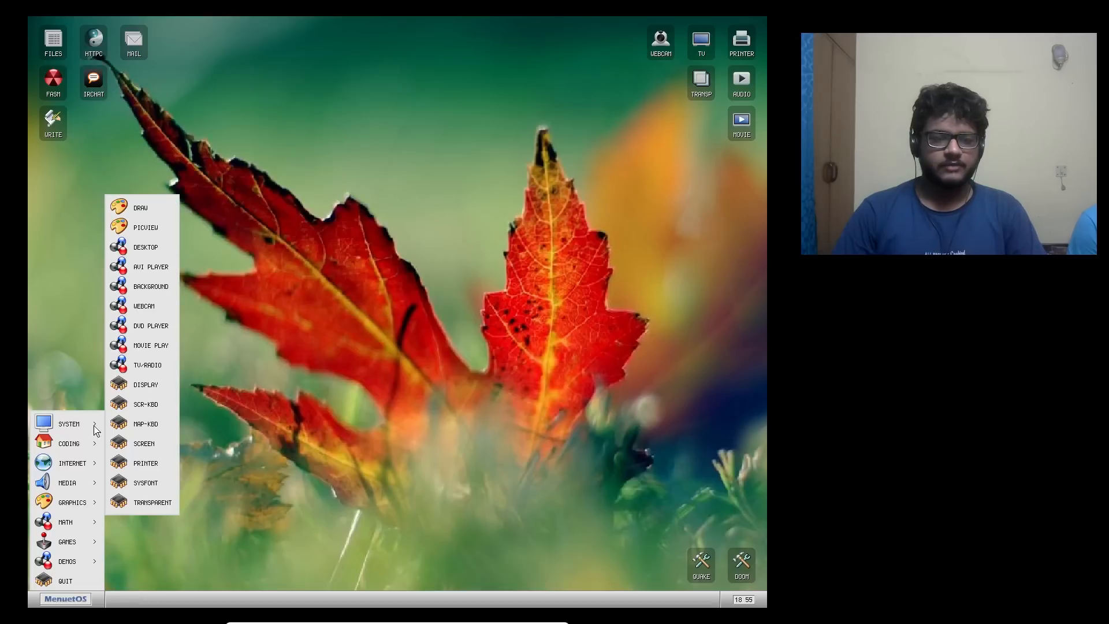
mouse_move(701, 569)
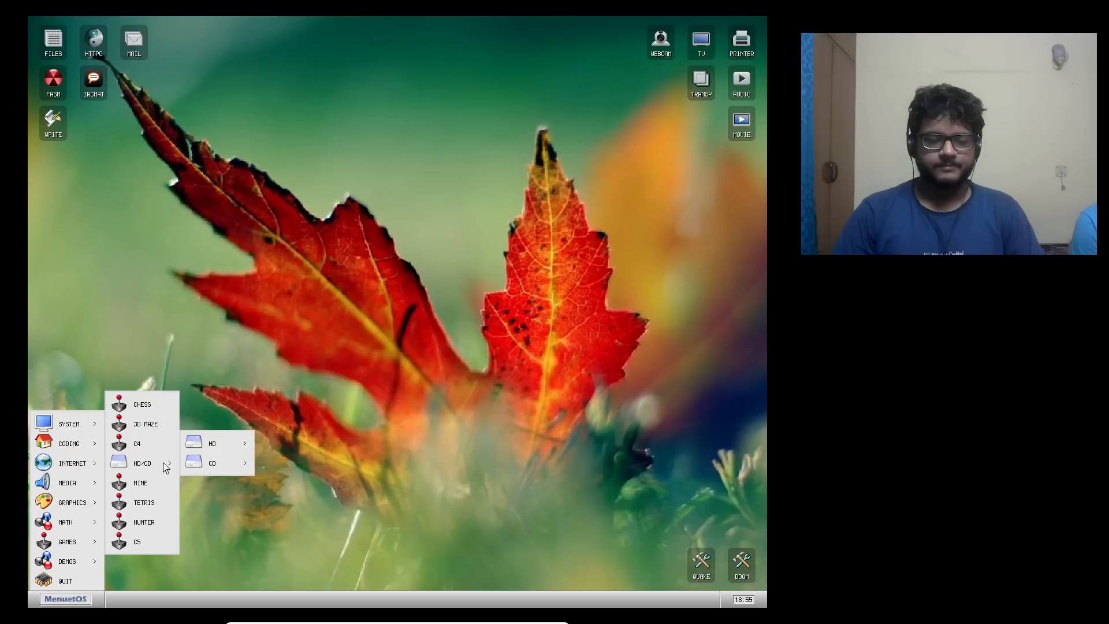
mouse_move(154, 437)
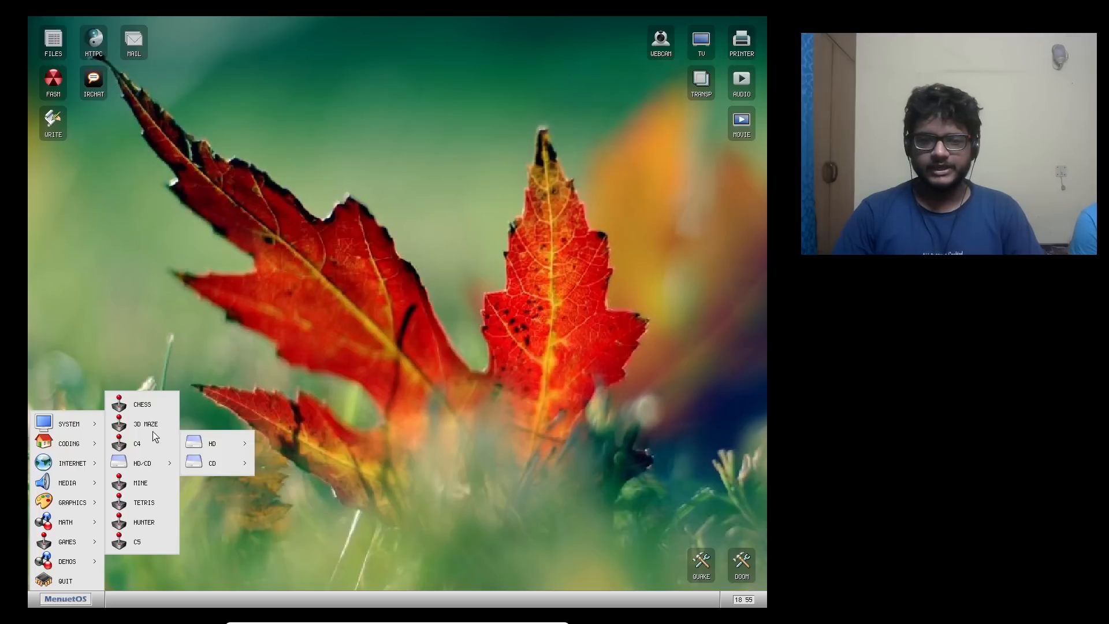
- Launch the Fisheye Ray 3D maze game, look around inside it, then close it
click(141, 404)
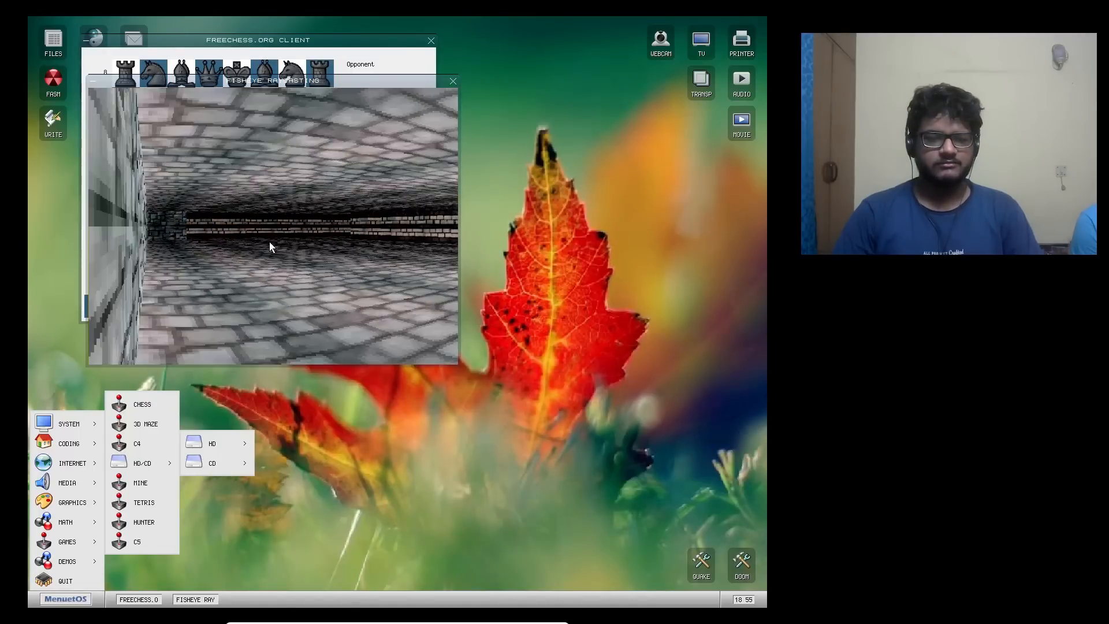
click(453, 79)
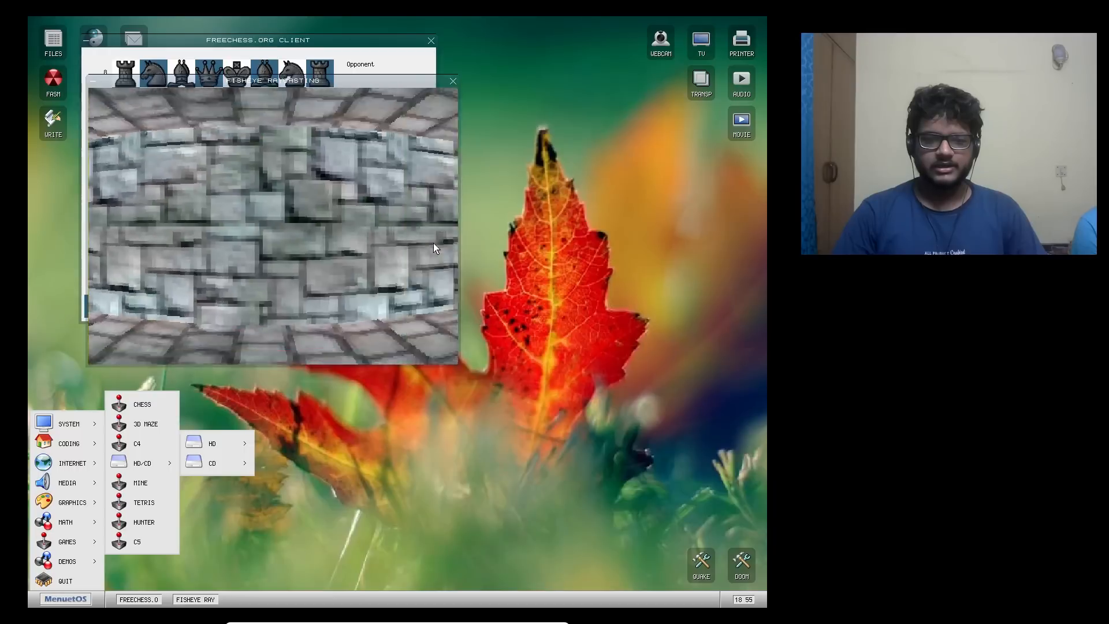
click(453, 81)
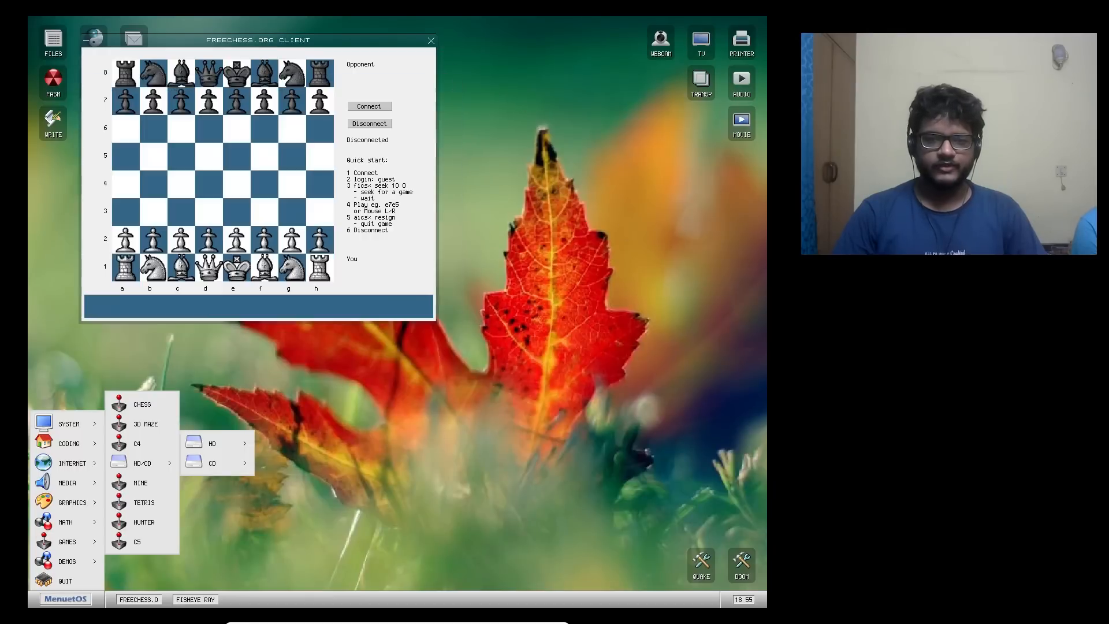
- Run Connect Four, close Minesweeper, then close the FreeChess client window
click(136, 443)
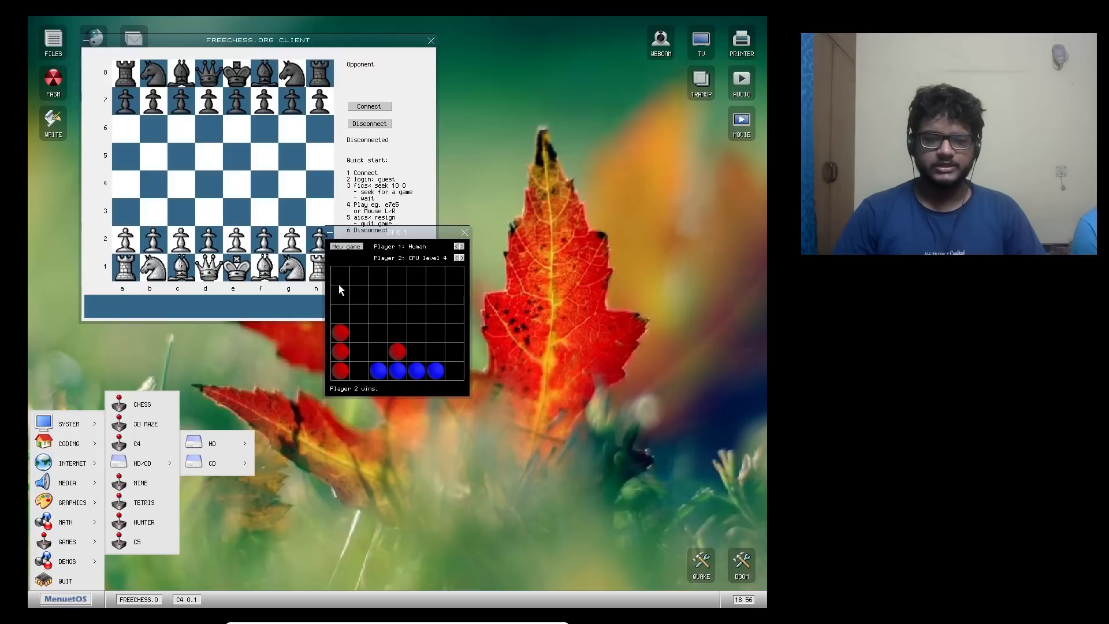
mouse_move(408, 311)
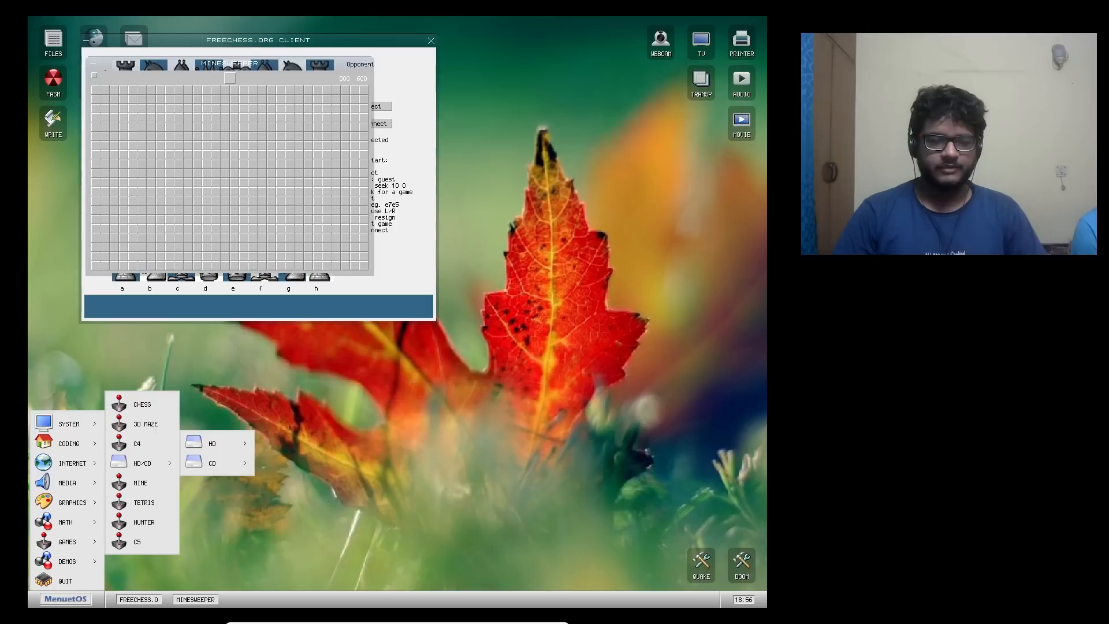
click(300, 146)
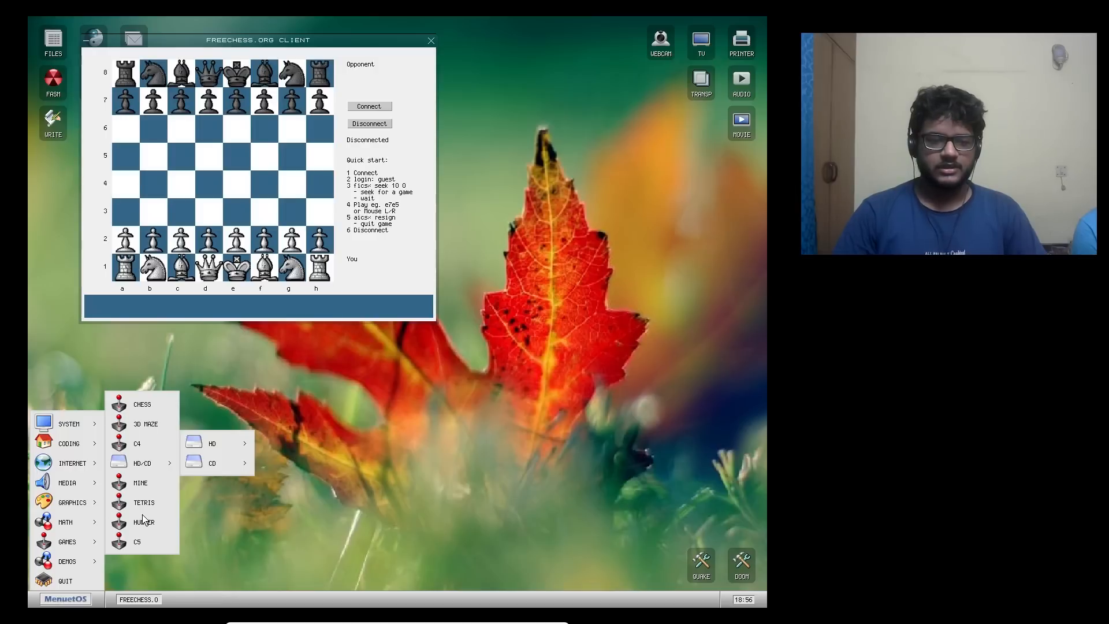
mouse_move(245, 242)
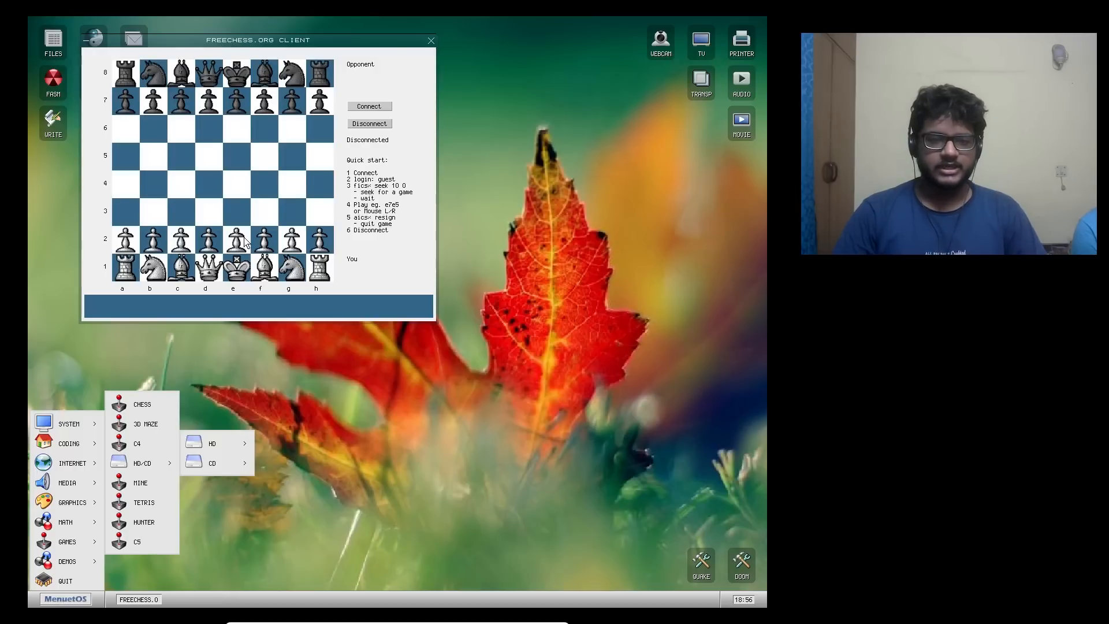
click(430, 40)
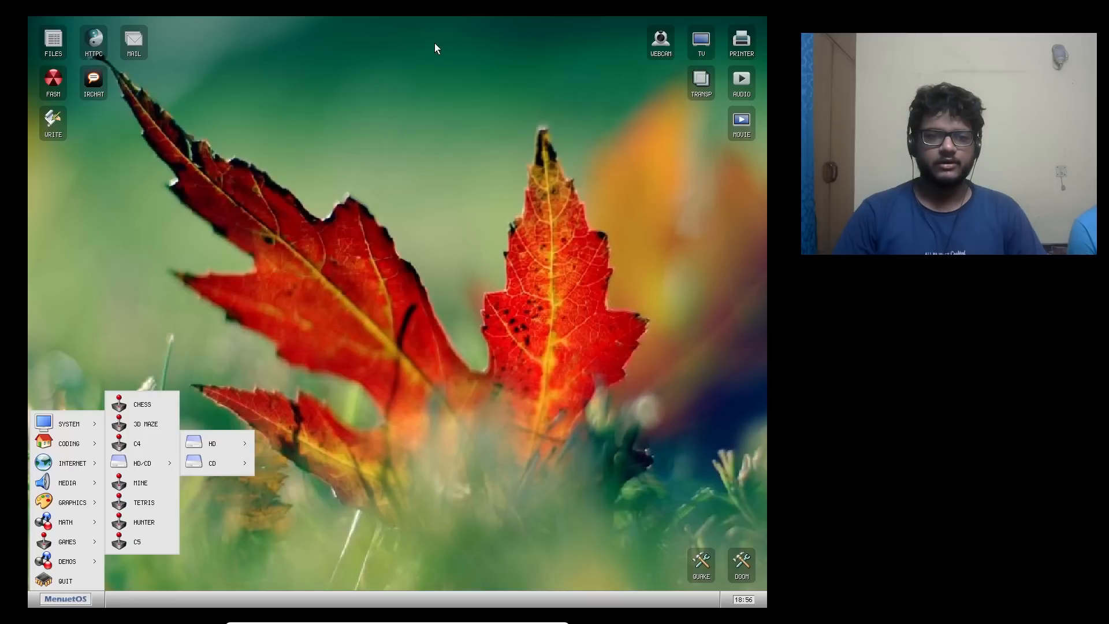
mouse_move(83, 562)
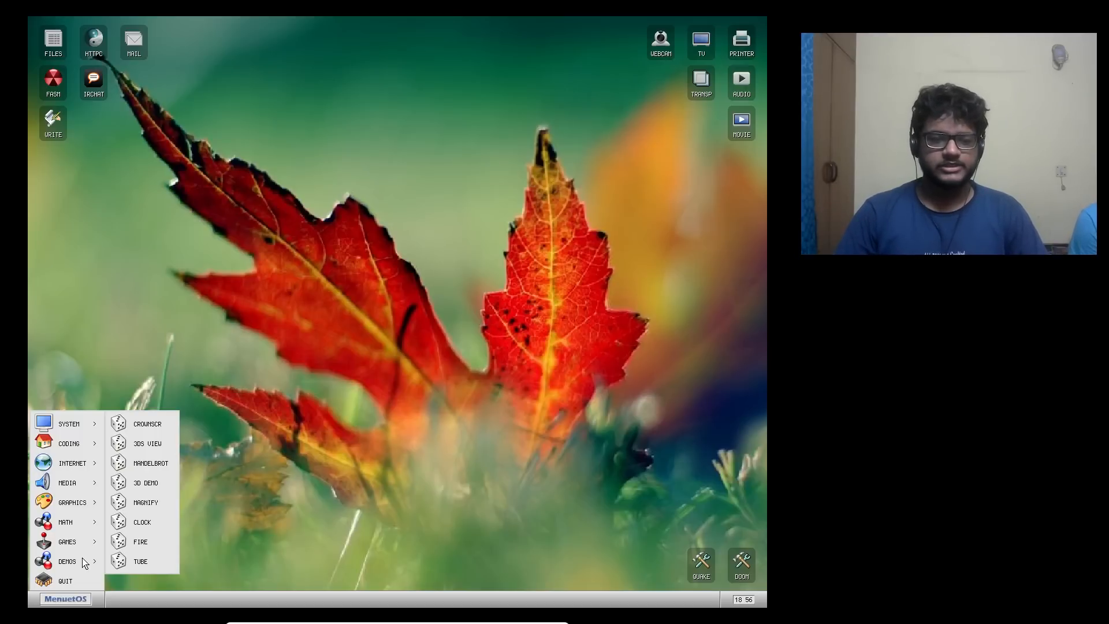
mouse_move(154, 484)
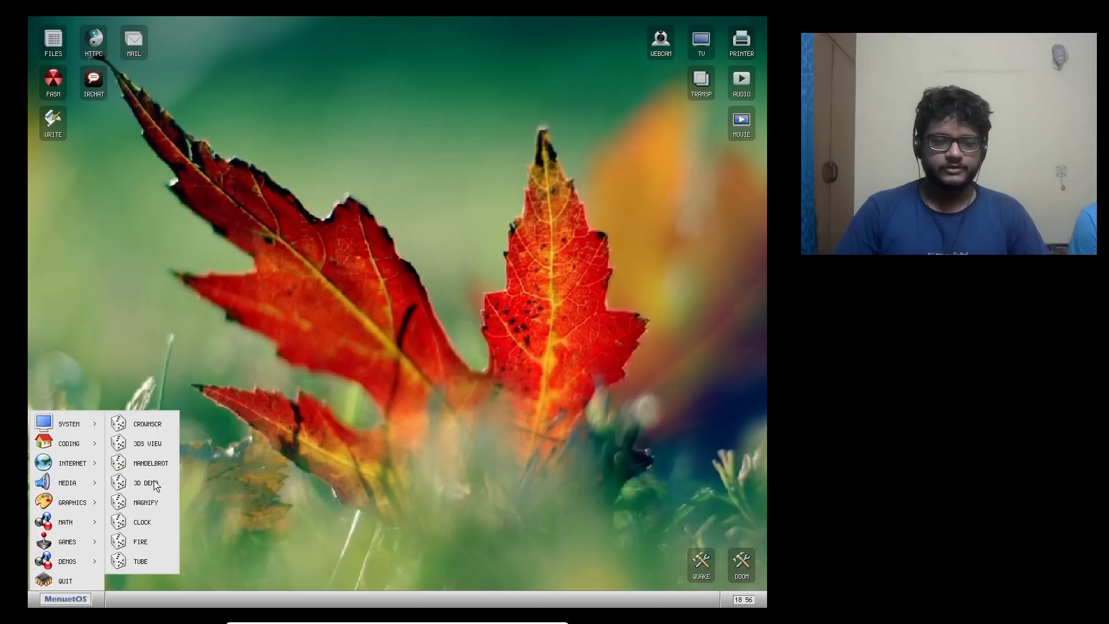
mouse_move(82, 589)
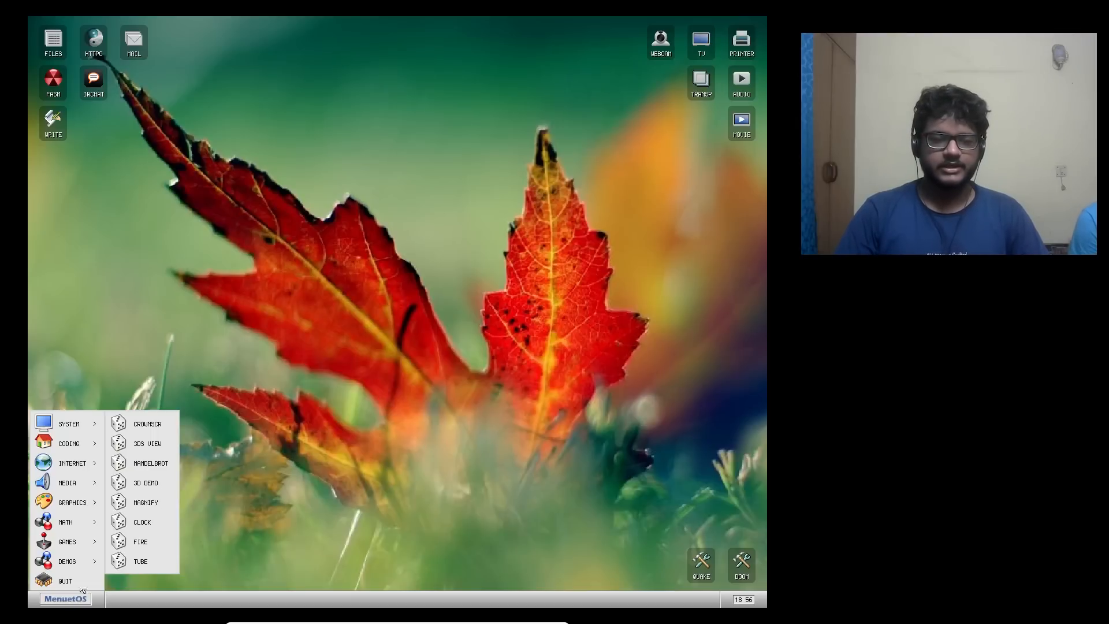
mouse_move(135, 443)
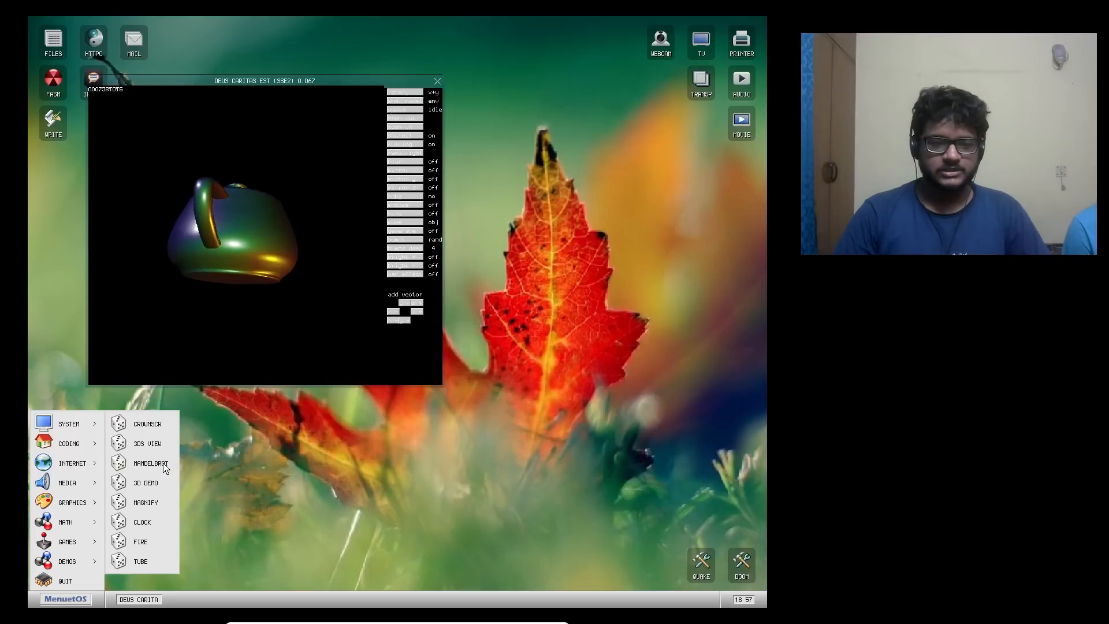
- Launch the Mandelbrot viewer showing the full set and zoom into its edge
click(147, 463)
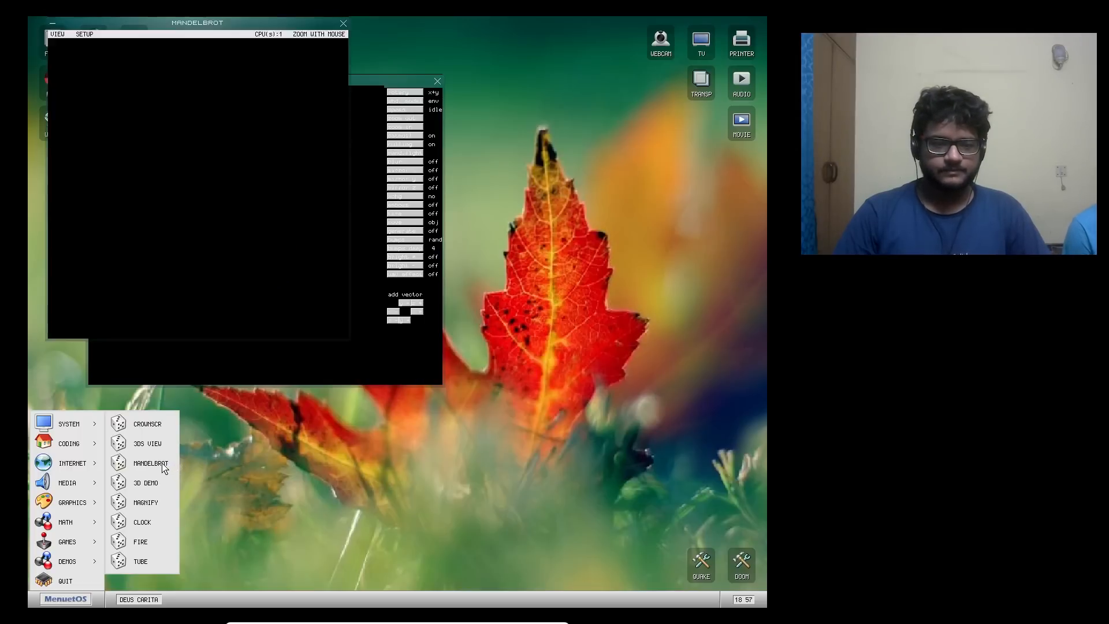
click(150, 462)
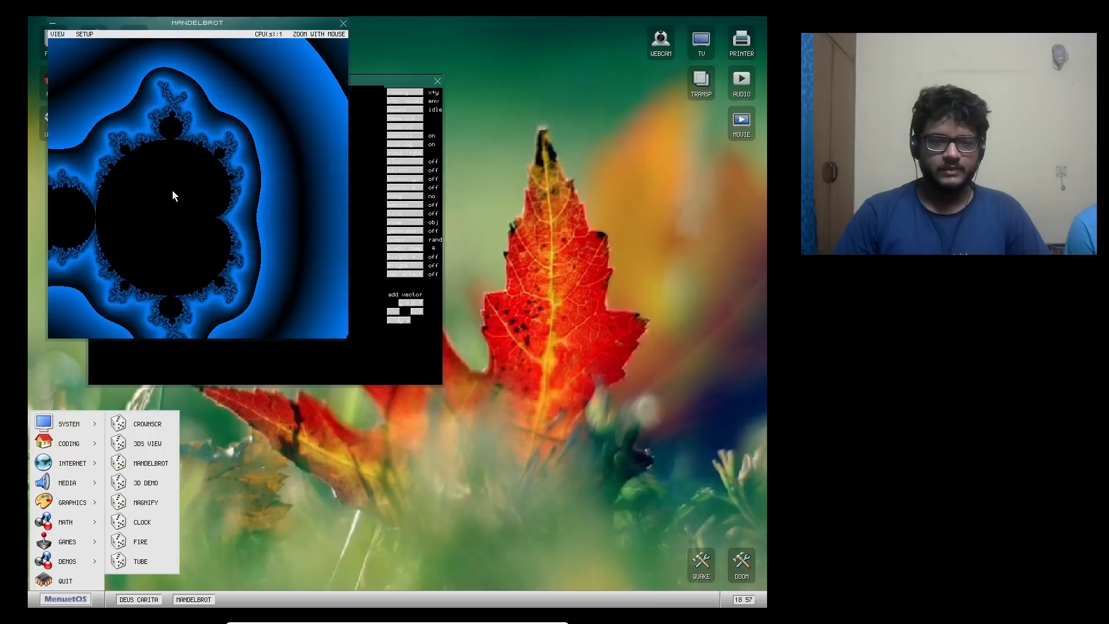
click(173, 195)
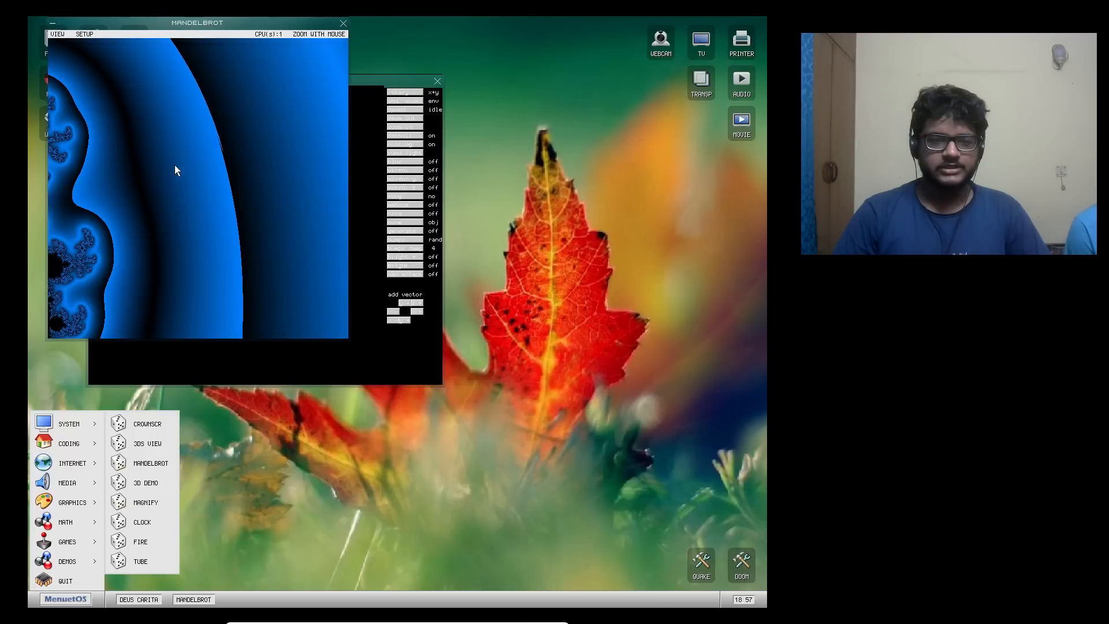
- Zoom further into the fractal, then close the Mandelbrot viewer
click(176, 169)
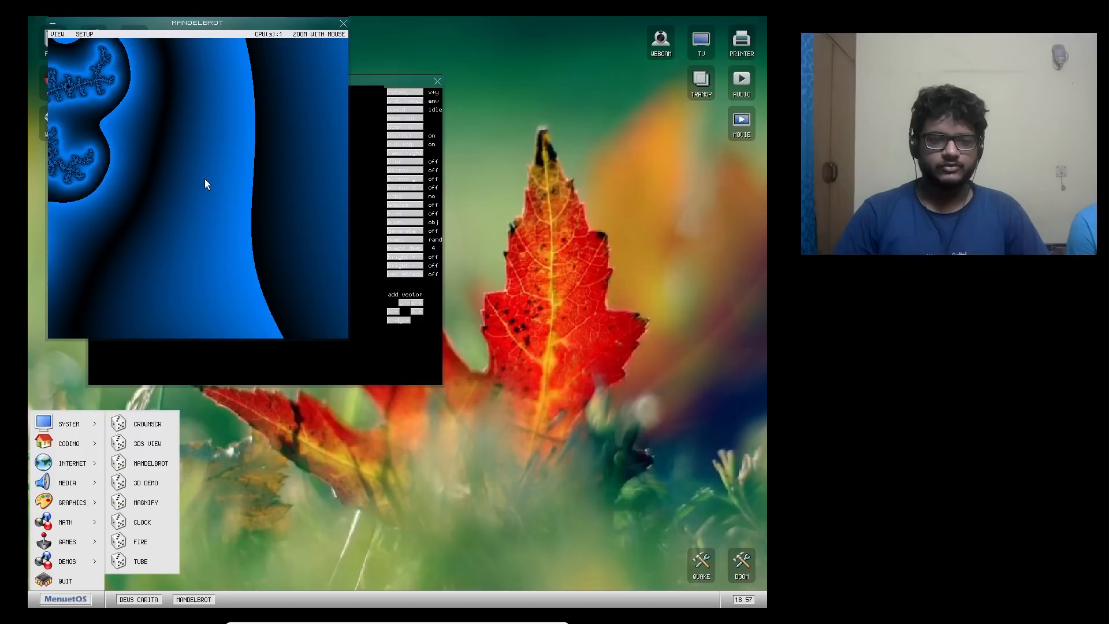
click(85, 33)
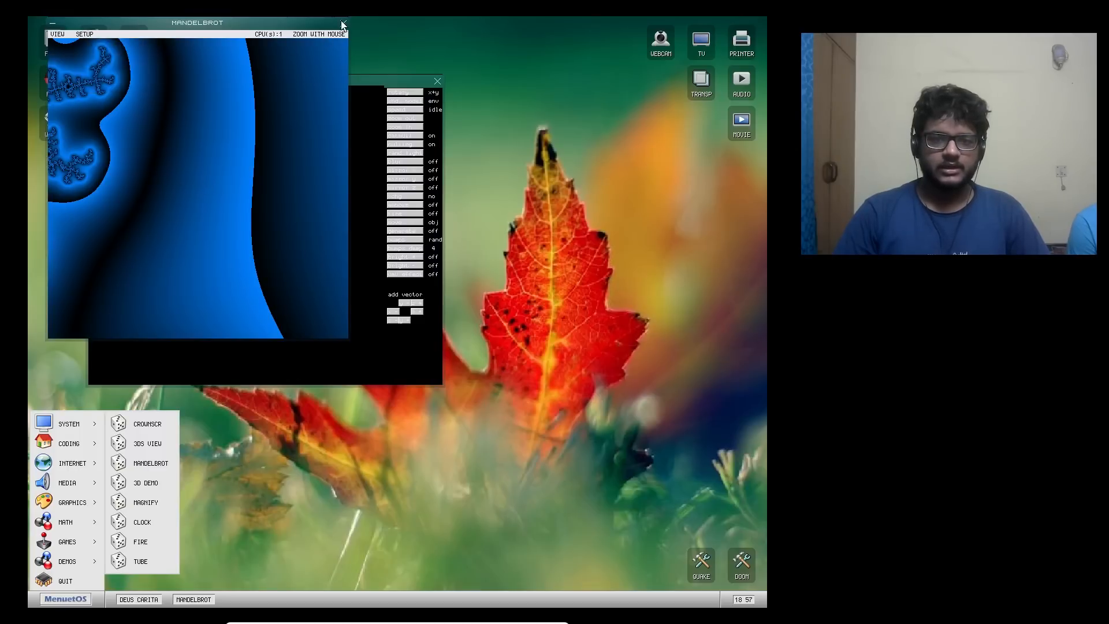
click(343, 23)
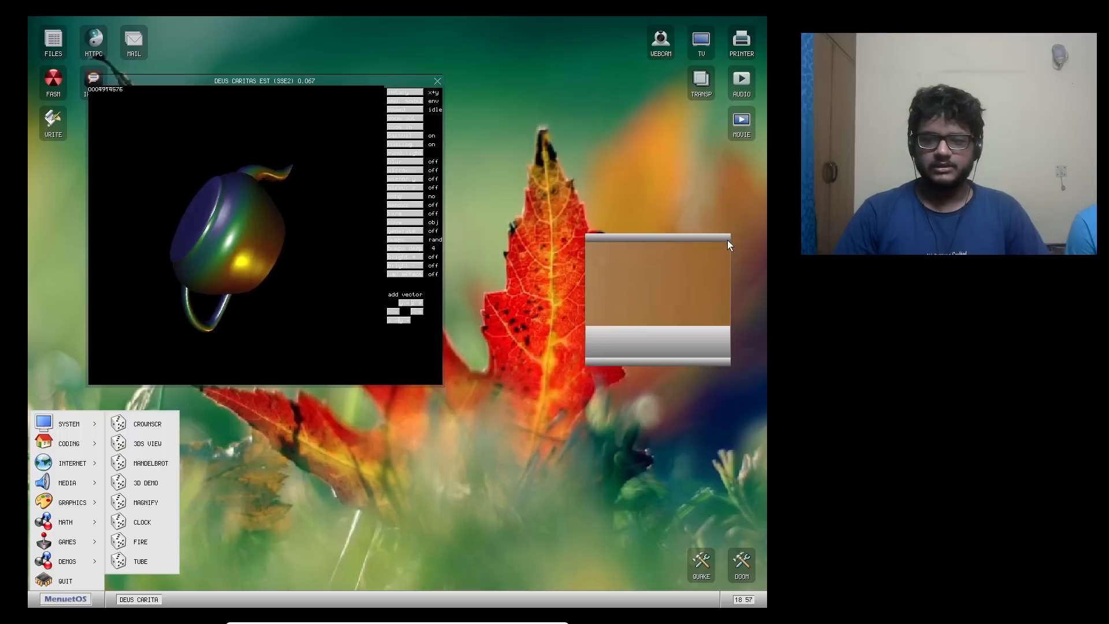
- Start the Fire and Tube demos, then open the Games submenu
click(140, 541)
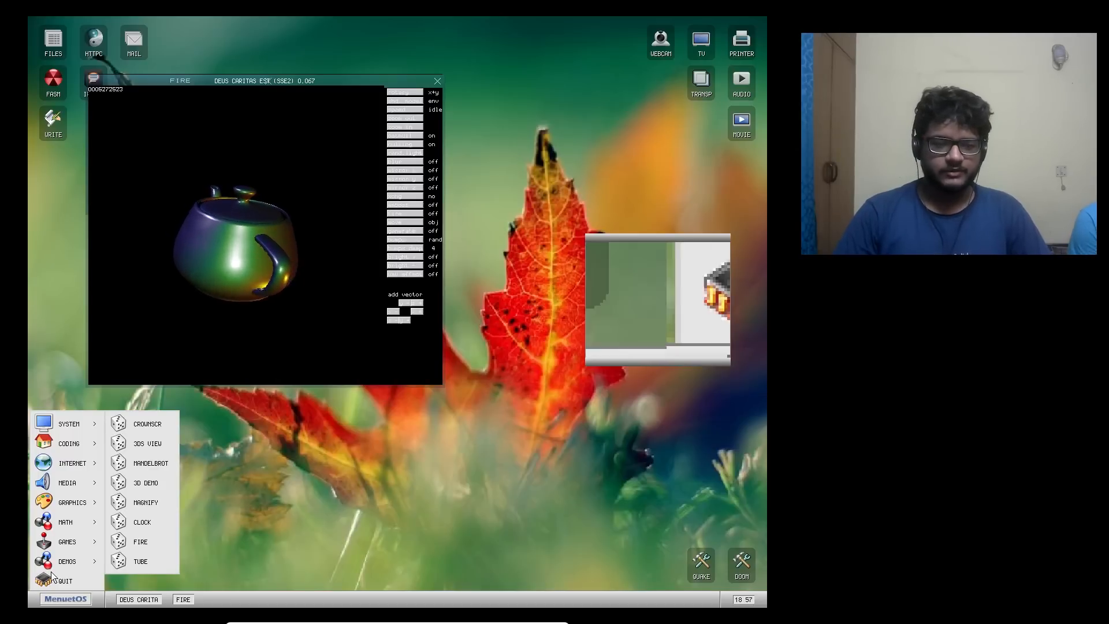
click(139, 561)
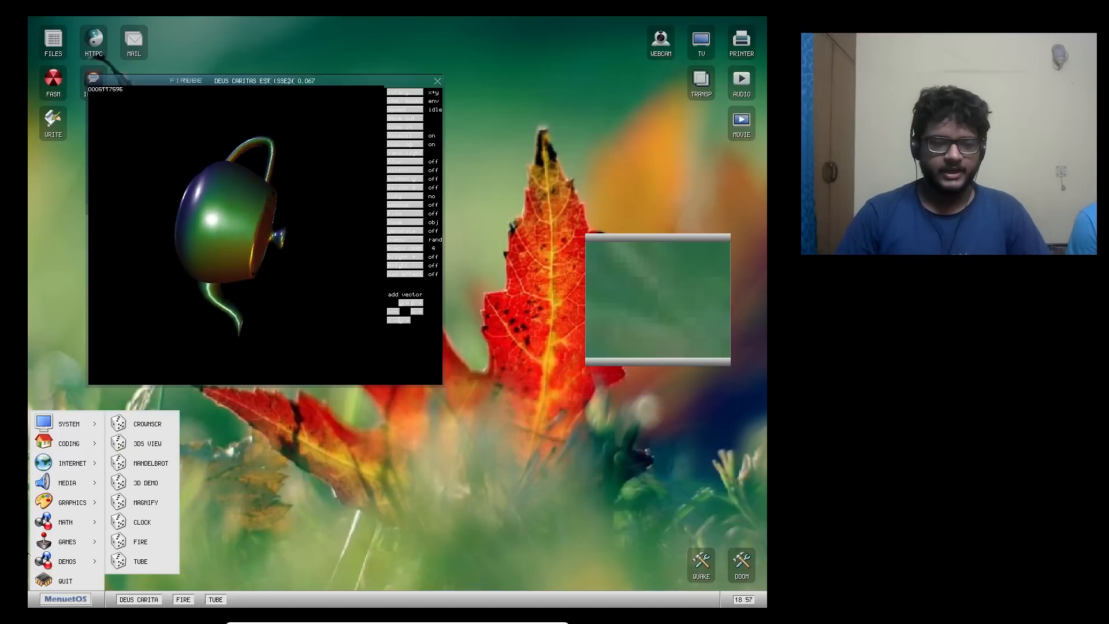
click(67, 541)
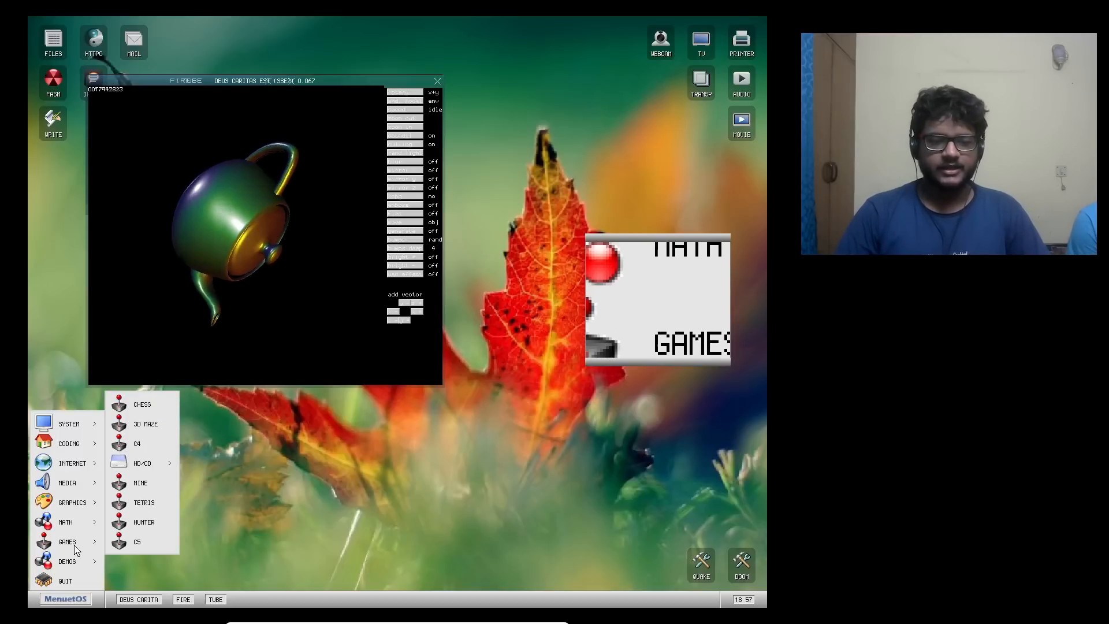